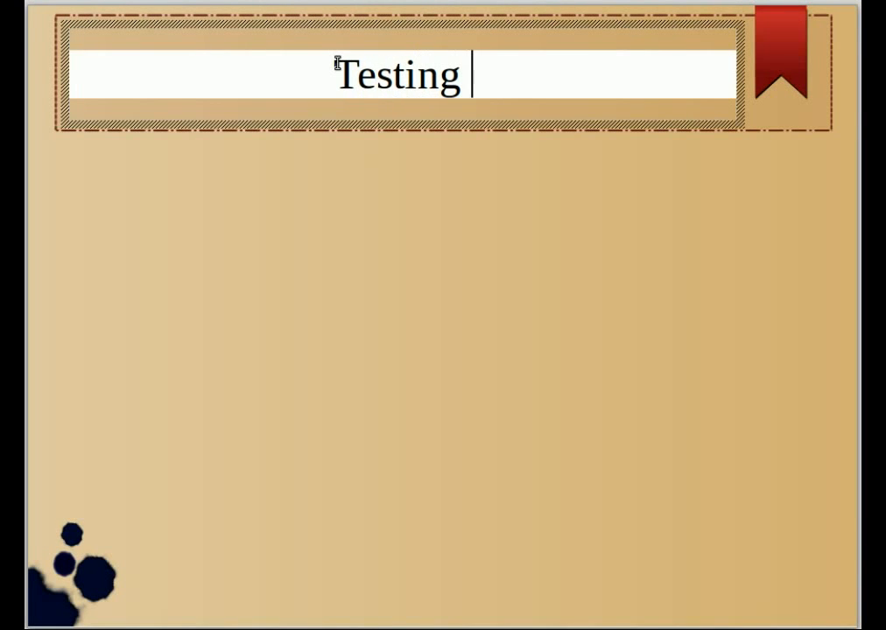
Step: Type 'on Android' into the slide title after 'Testing'
{"action": "type", "text": "on Androi"}
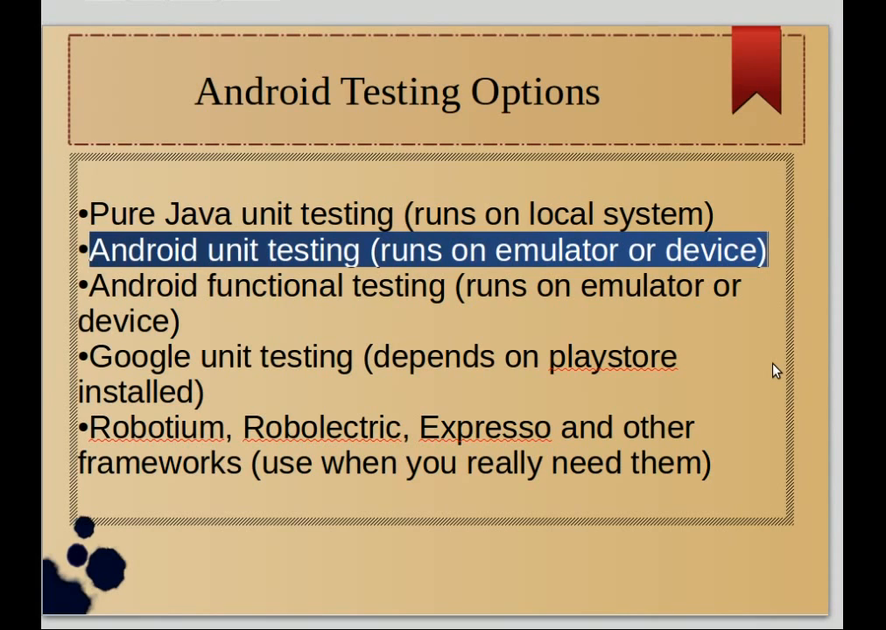
{"action": "mouse_move", "coordinate": [317, 410]}
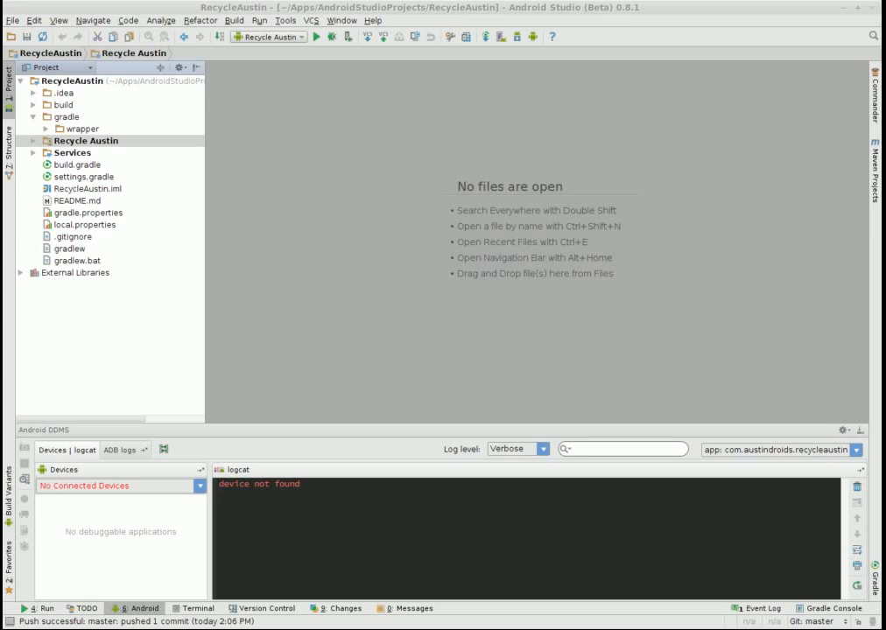
{"action": "mouse_move", "coordinate": [155, 327]}
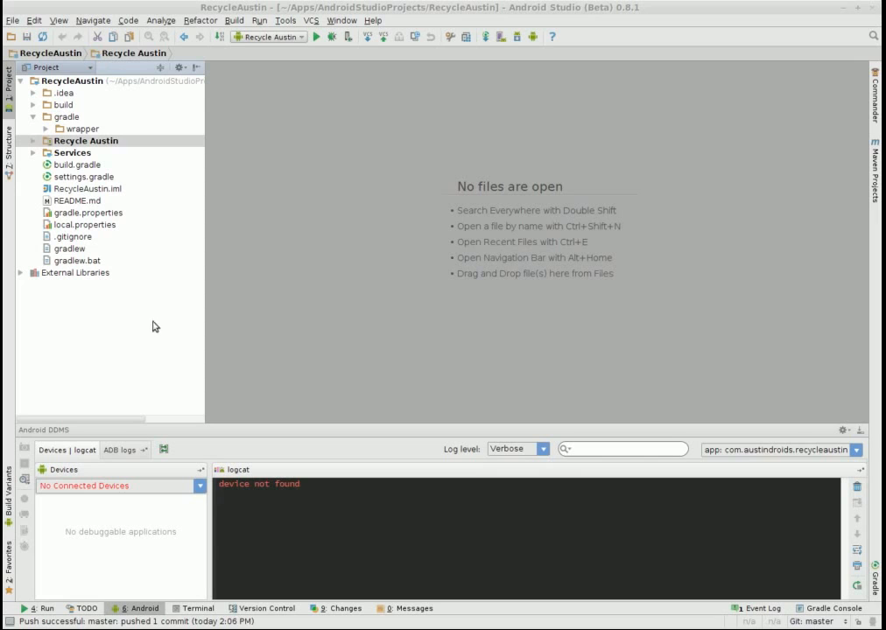
{"action": "mouse_move", "coordinate": [315, 320]}
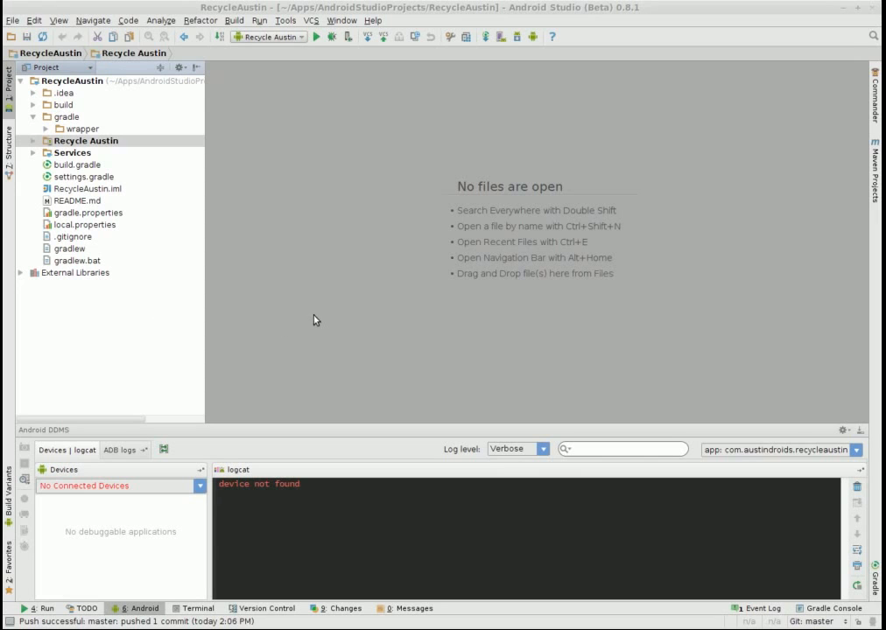
{"action": "mouse_move", "coordinate": [380, 253]}
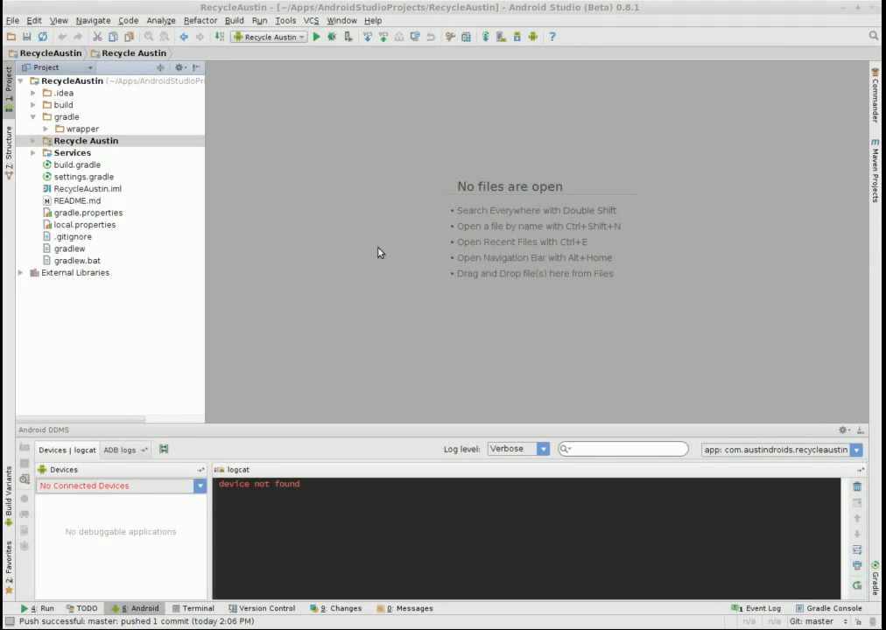
{"action": "mouse_move", "coordinate": [391, 260]}
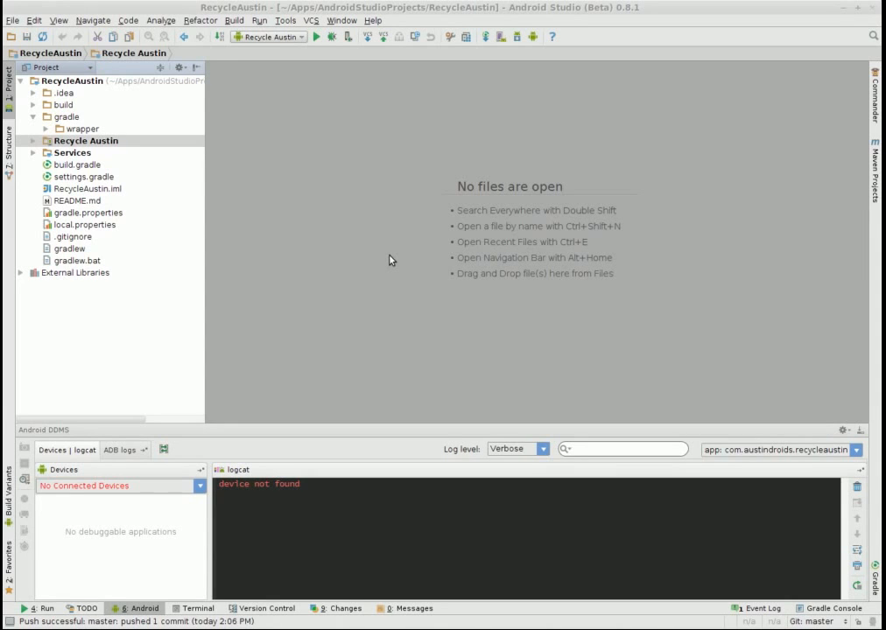
{"action": "mouse_move", "coordinate": [300, 245]}
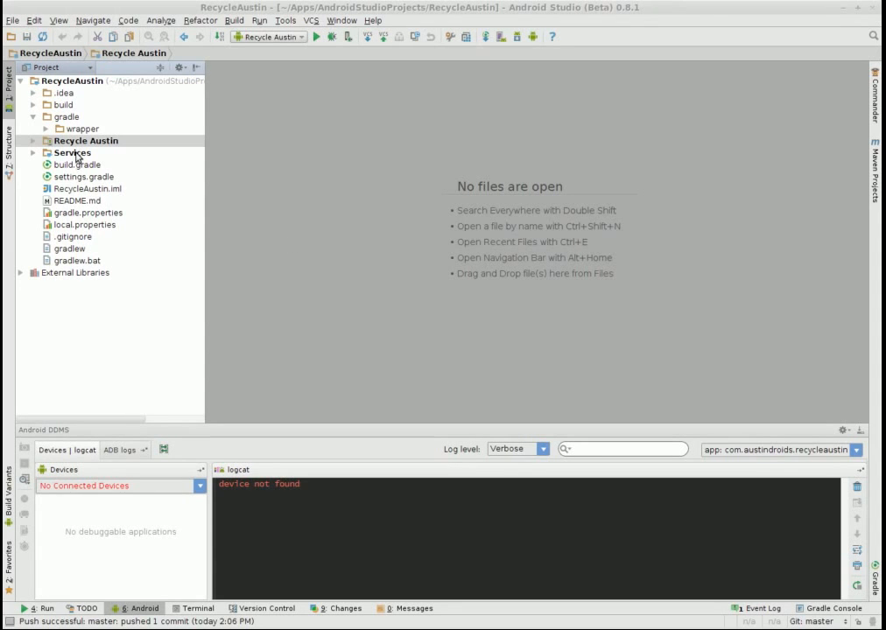
{"action": "left_click", "coordinate": [71, 153]}
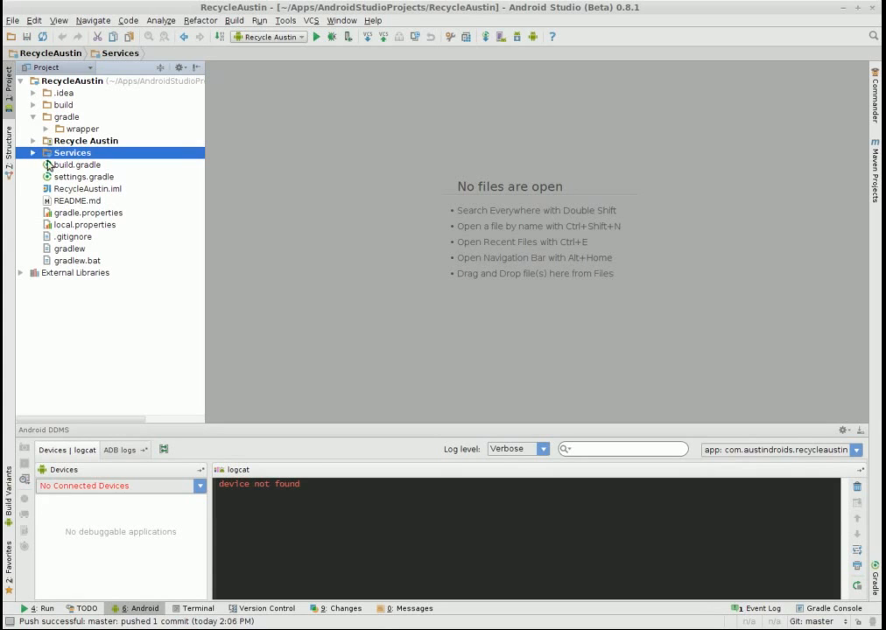
{"action": "mouse_move", "coordinate": [70, 172]}
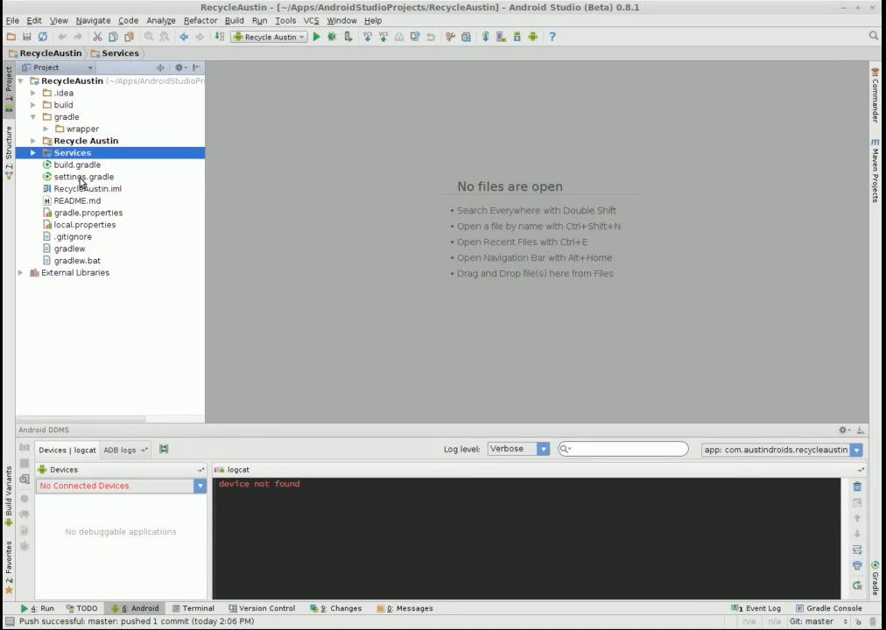
Step: Open settings.gradle in the editor and clear the selection
{"action": "double_click", "coordinate": [83, 176]}
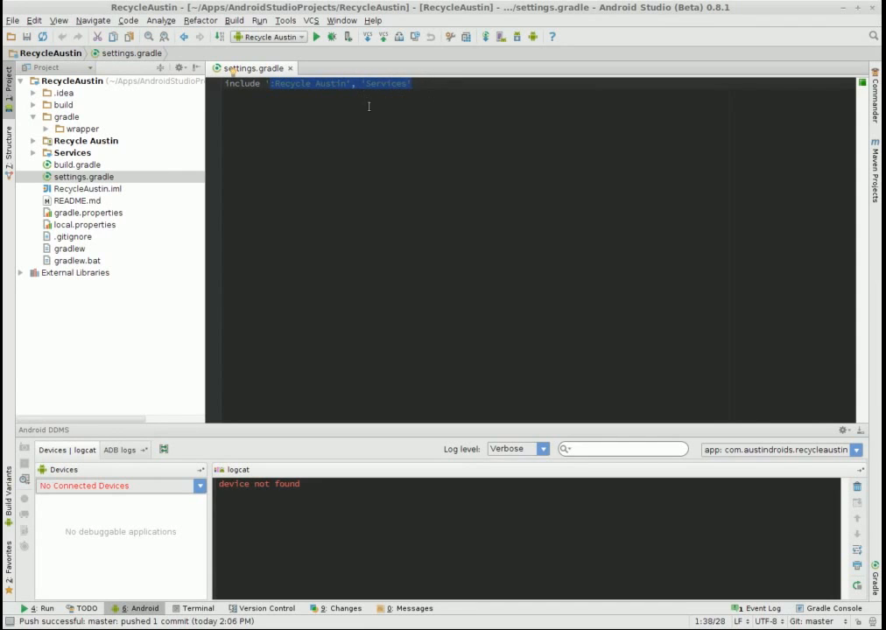
{"action": "mouse_move", "coordinate": [403, 109]}
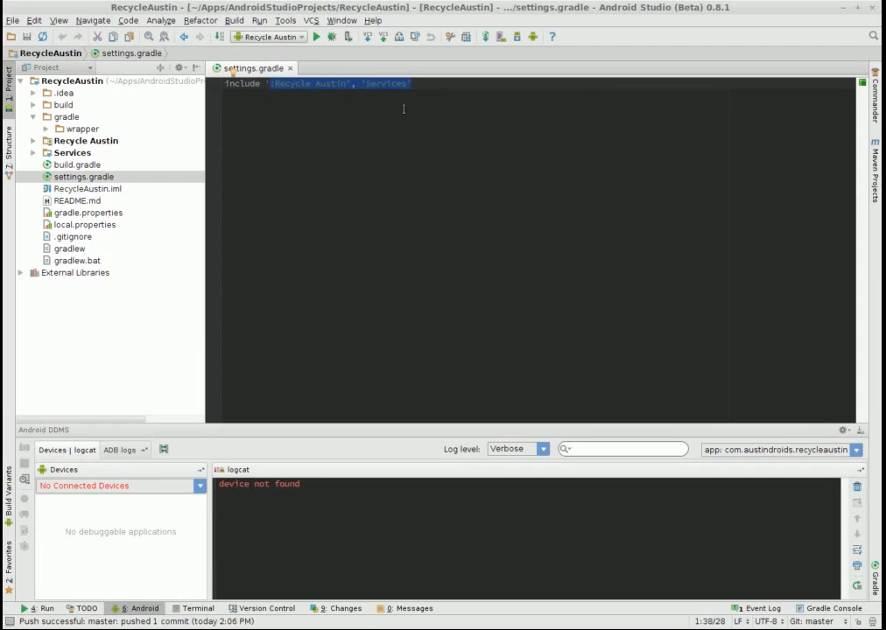
{"action": "left_click", "coordinate": [410, 148]}
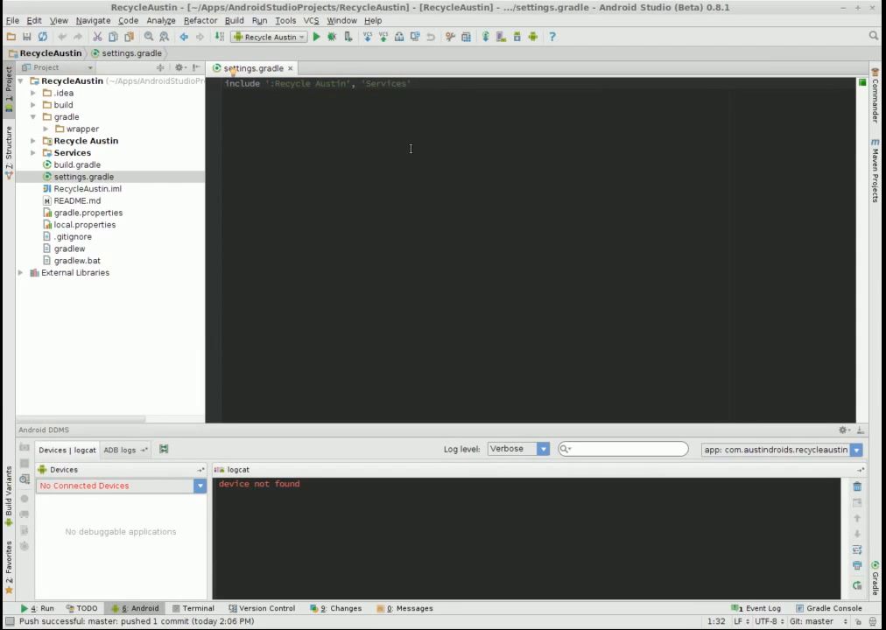
{"action": "mouse_move", "coordinate": [417, 166]}
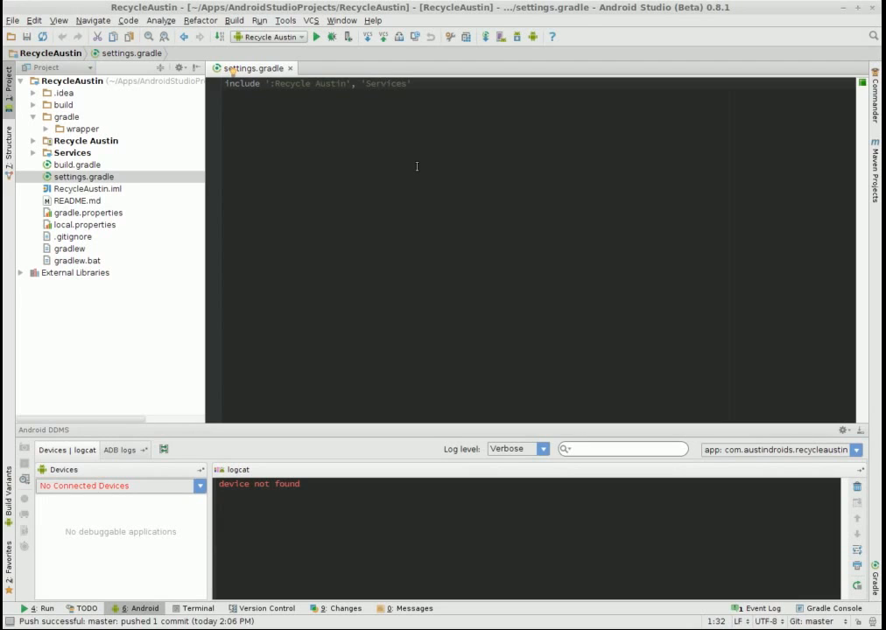
{"action": "mouse_move", "coordinate": [97, 155]}
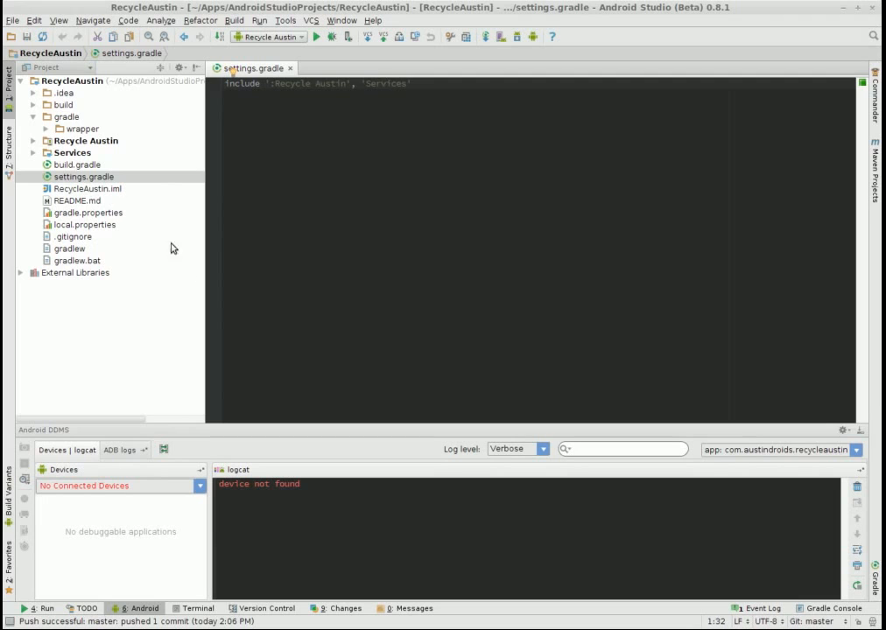
{"action": "mouse_move", "coordinate": [157, 205]}
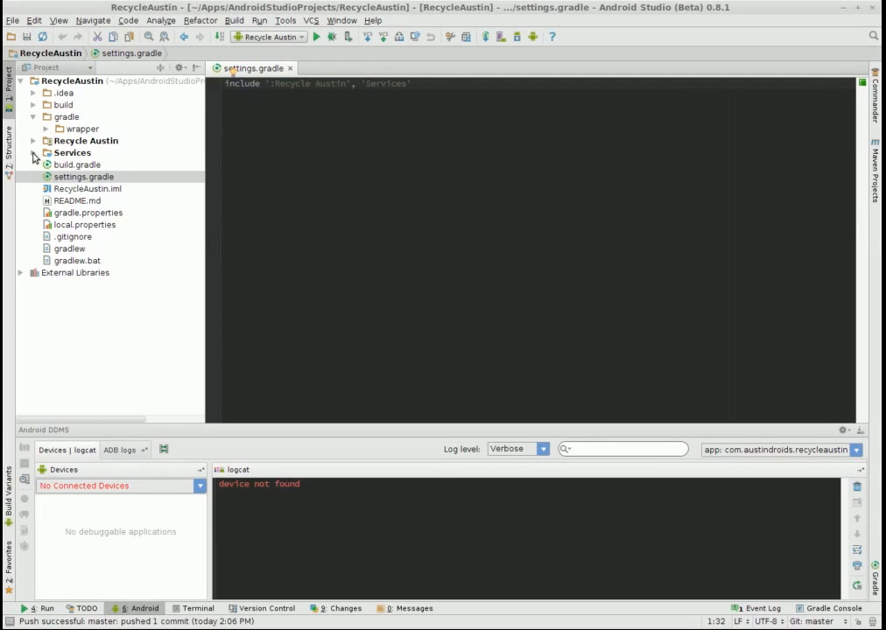
Step: Expand Services, its src, main and test folders, and select the test java folder
{"action": "left_click", "coordinate": [33, 153]}
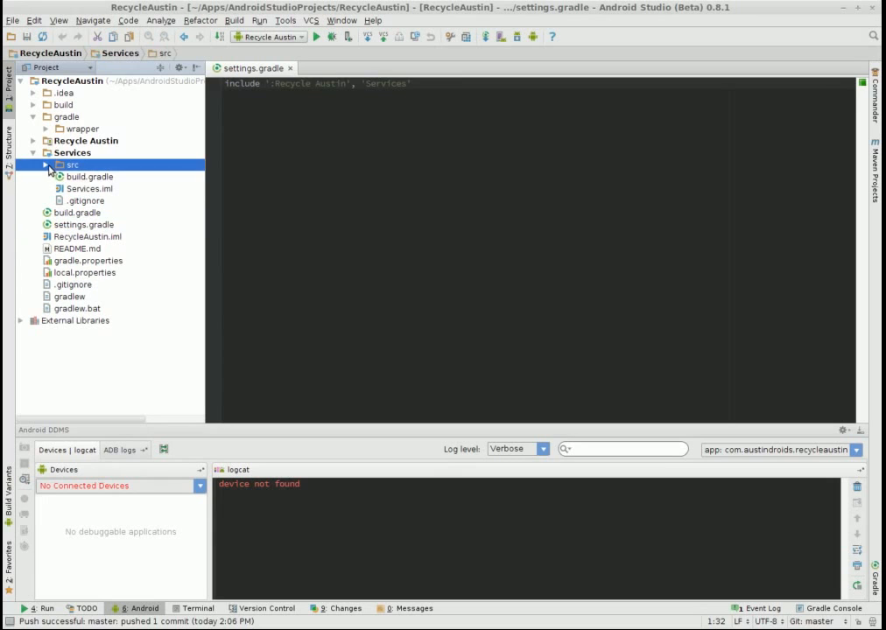
{"action": "left_click", "coordinate": [46, 164]}
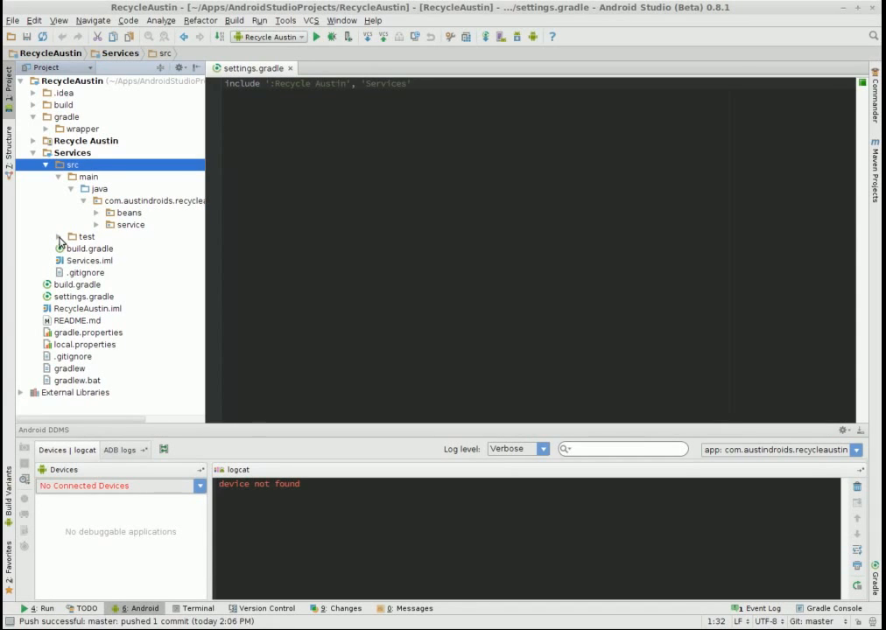
{"action": "left_click", "coordinate": [59, 237]}
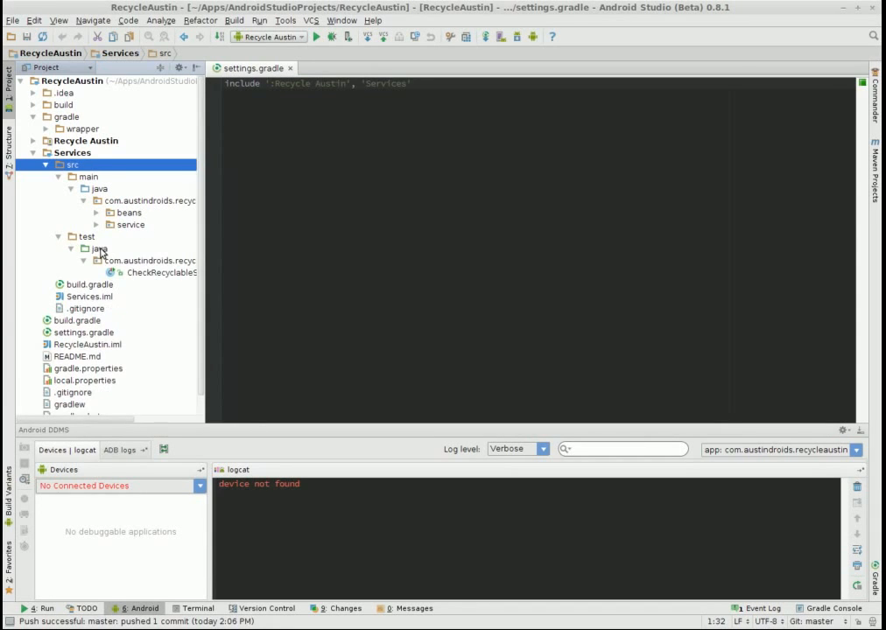
{"action": "left_click", "coordinate": [88, 296]}
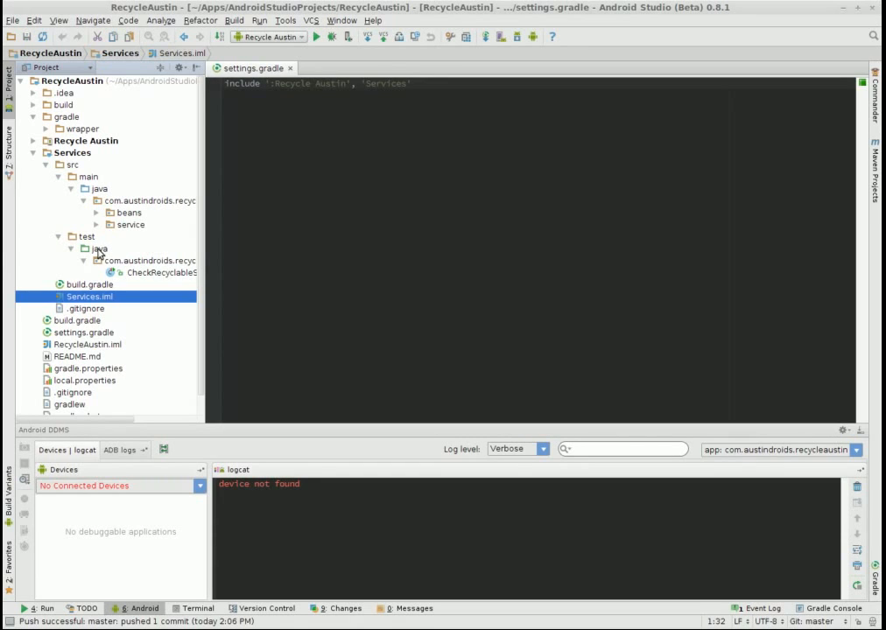
{"action": "mouse_move", "coordinate": [99, 250]}
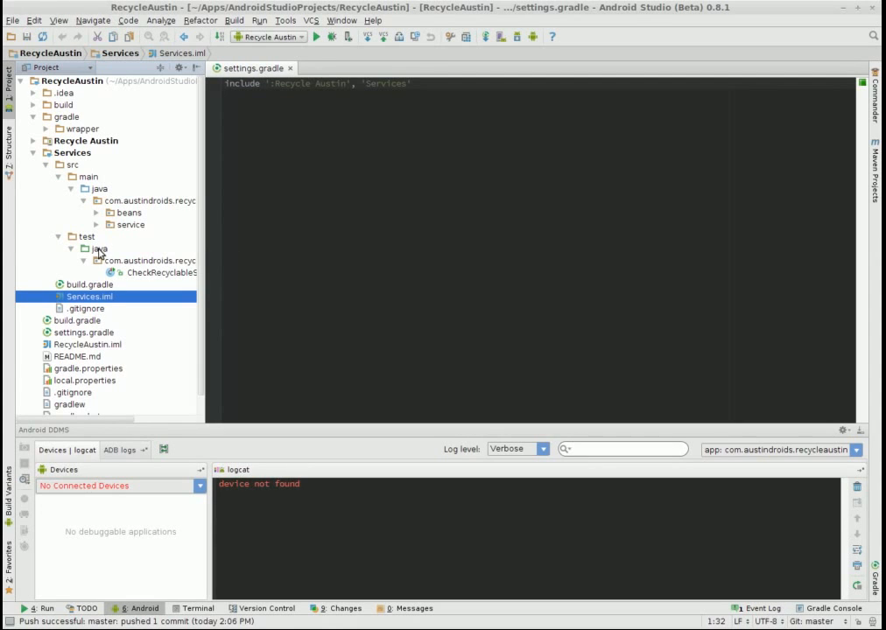
{"action": "mouse_move", "coordinate": [63, 144]}
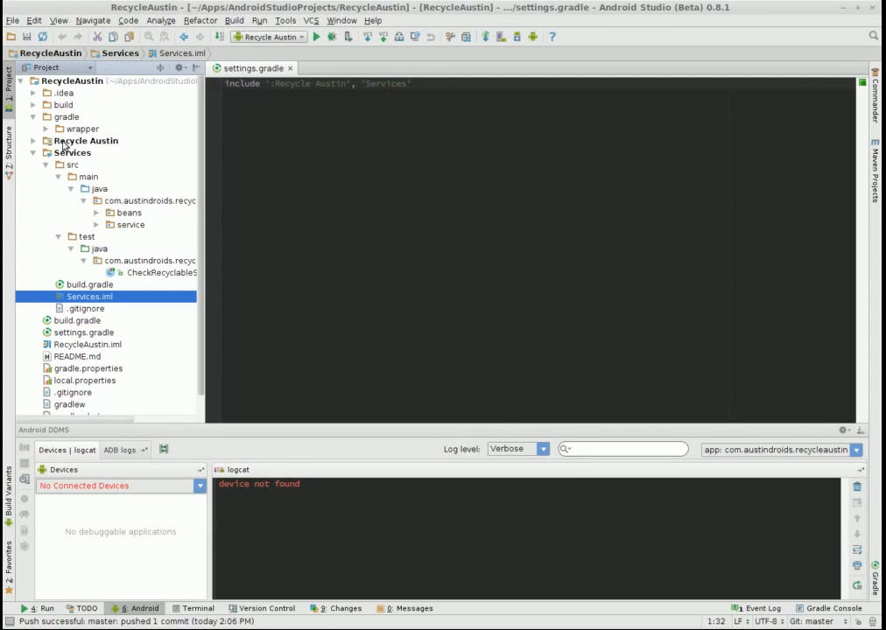
{"action": "mouse_move", "coordinate": [163, 261]}
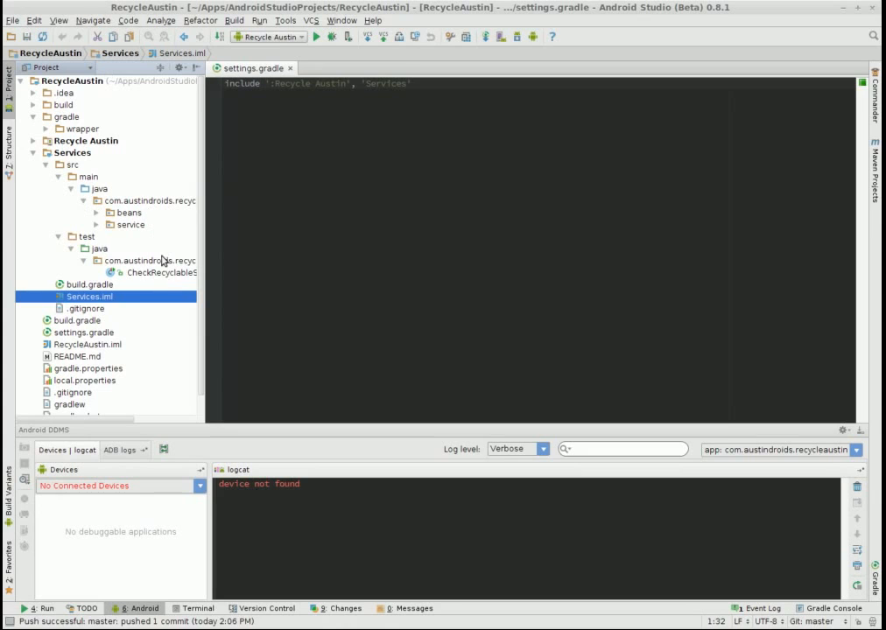
{"action": "left_click", "coordinate": [98, 248]}
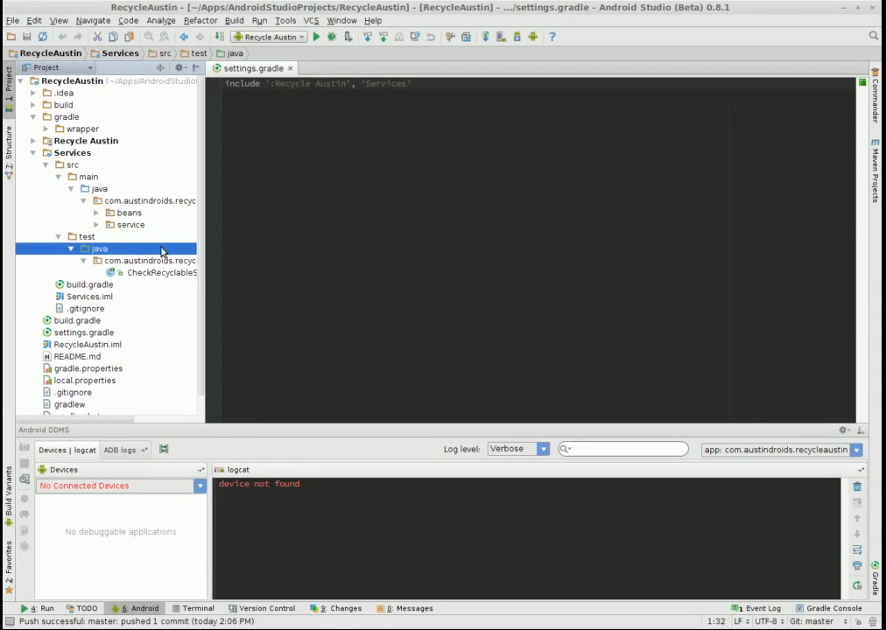
{"action": "mouse_move", "coordinate": [149, 327]}
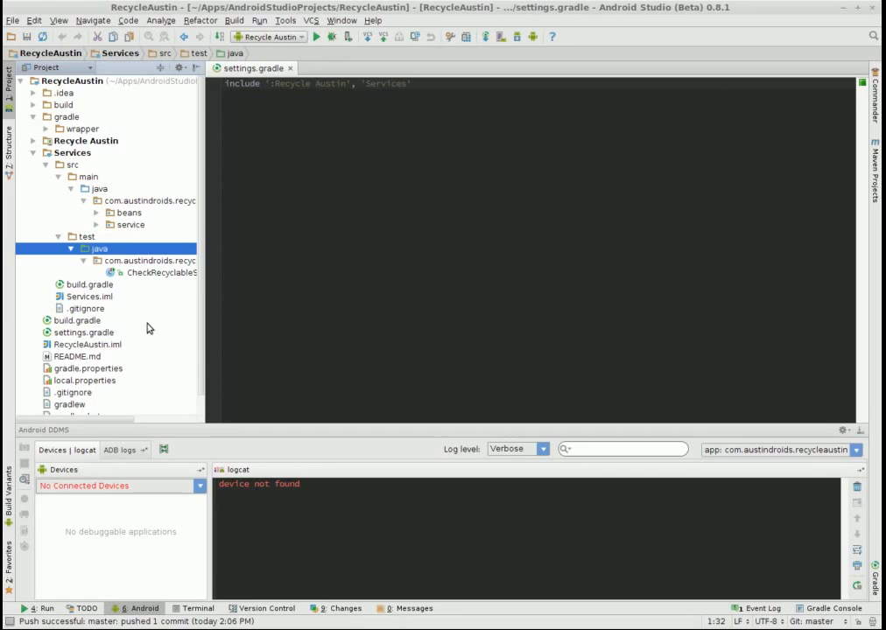
{"action": "mouse_move", "coordinate": [181, 320]}
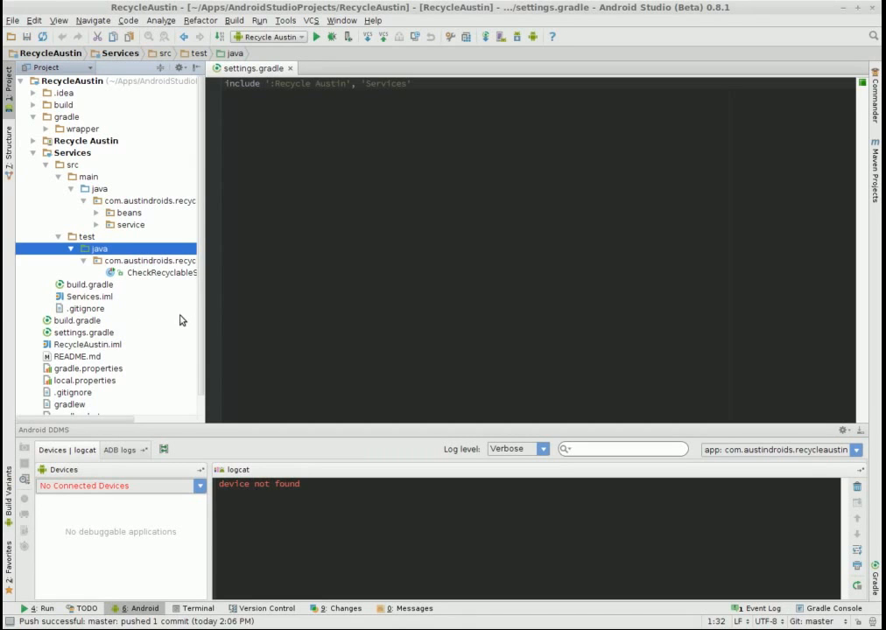
Step: Expand the service package and select CheckRecyclableService
{"action": "double_click", "coordinate": [88, 283]}
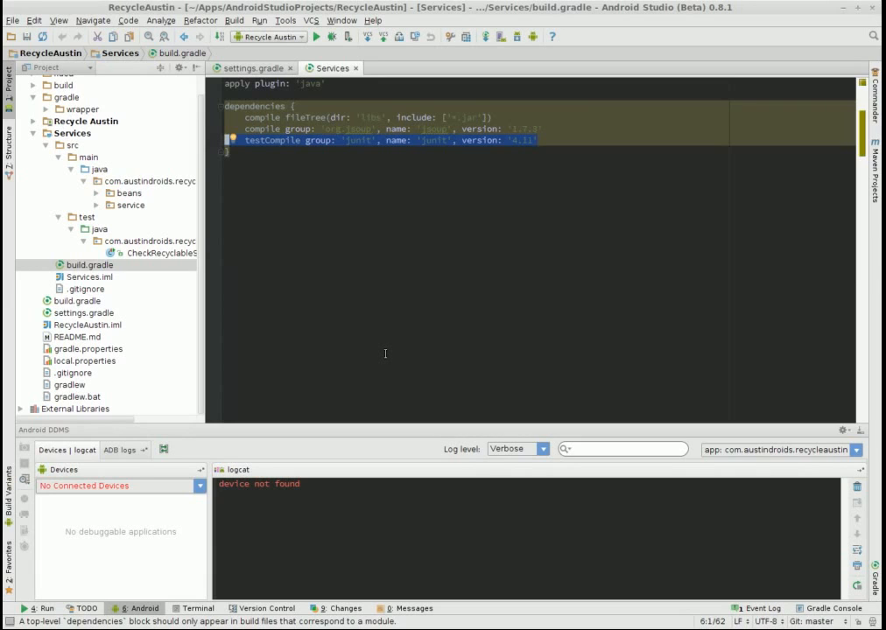
{"action": "mouse_move", "coordinate": [342, 387]}
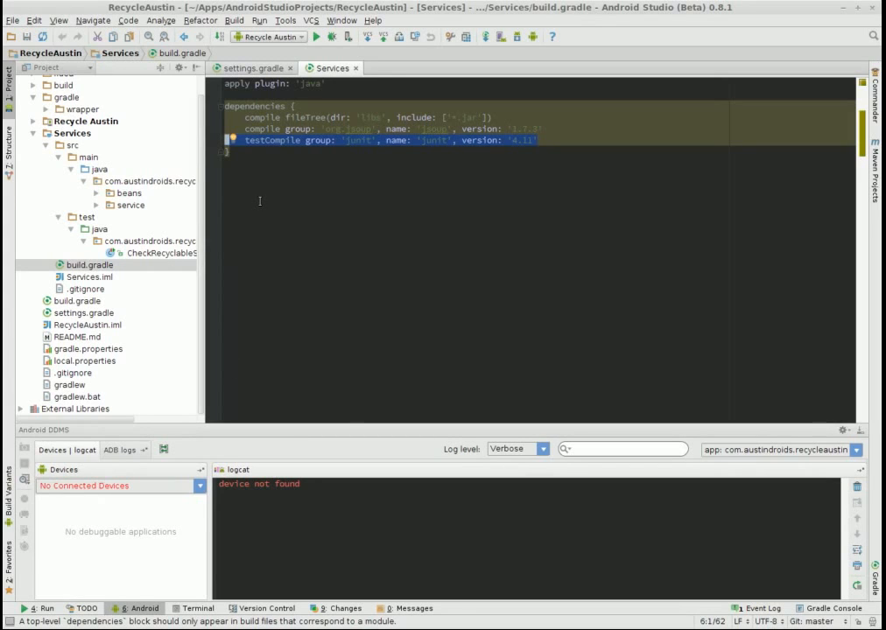
{"action": "mouse_move", "coordinate": [98, 210]}
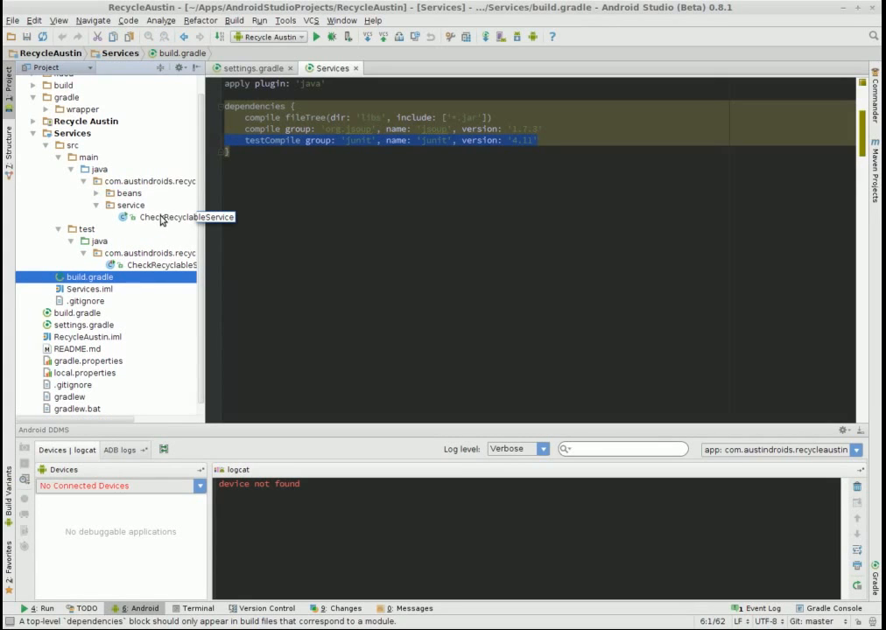
{"action": "left_click", "coordinate": [187, 216]}
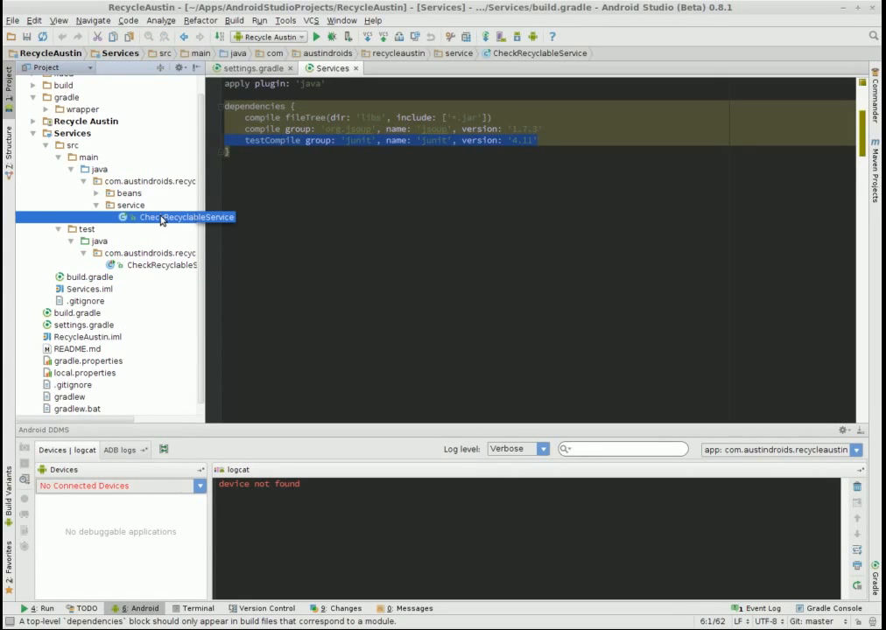
{"action": "double_click", "coordinate": [162, 217]}
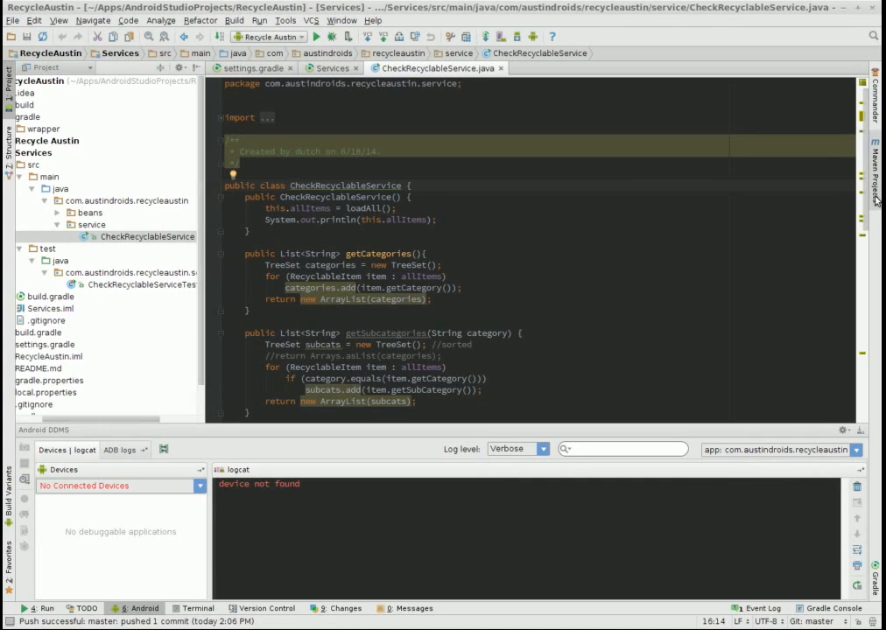
{"action": "scroll", "scroll_direction": "down", "scroll_amount": 3}
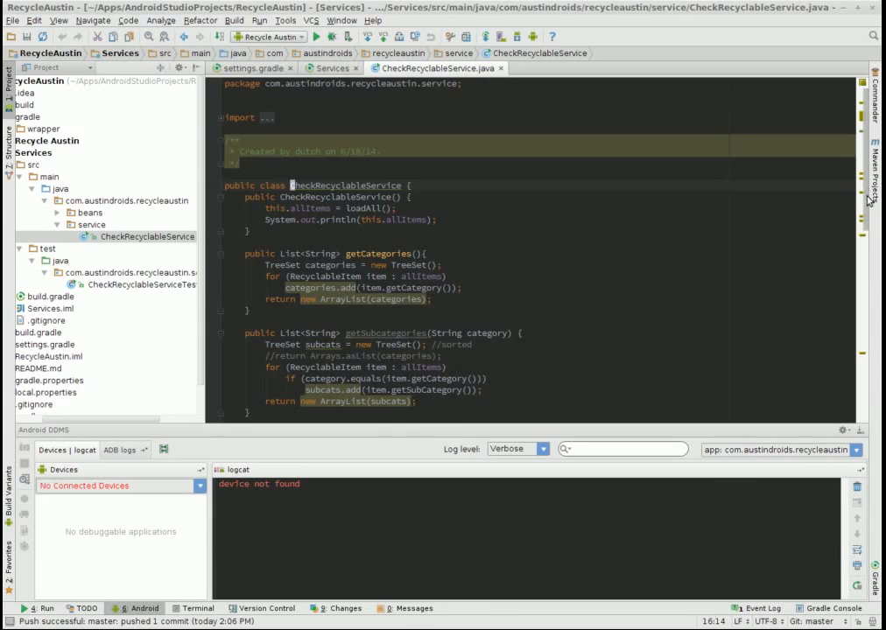
{"action": "scroll", "scroll_direction": "down", "scroll_amount": 3}
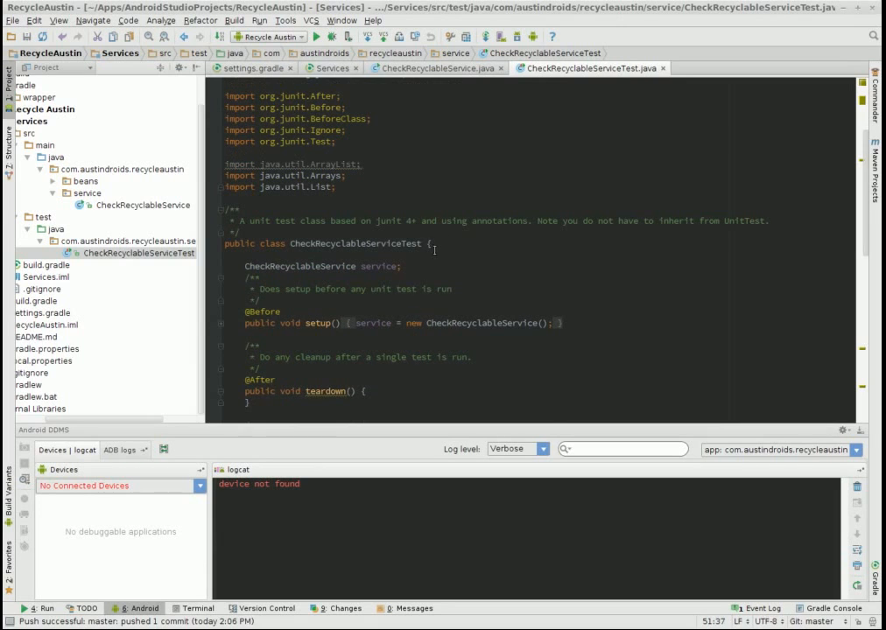
{"action": "scroll", "scroll_direction": "down", "scroll_amount": 3}
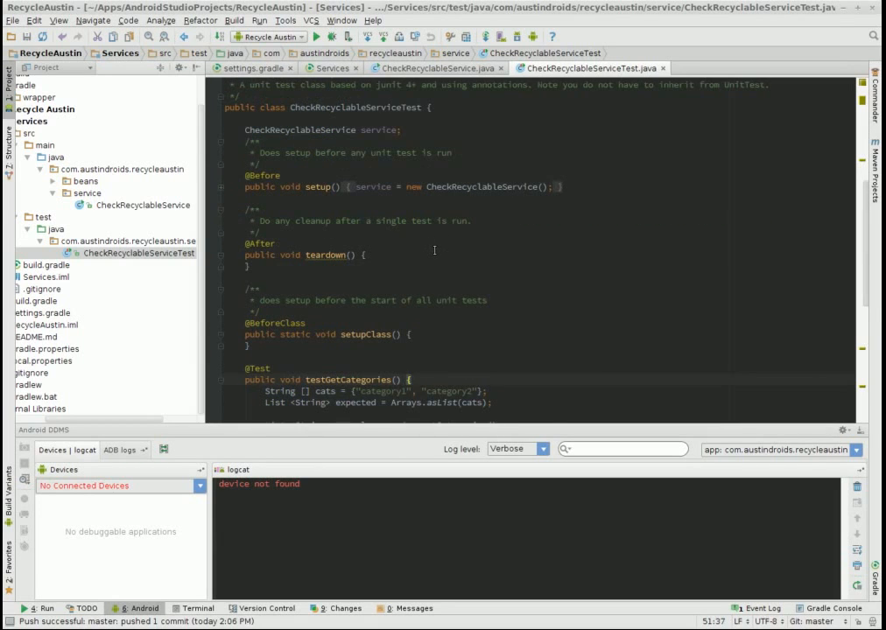
{"action": "scroll", "scroll_direction": "down", "scroll_amount": 3}
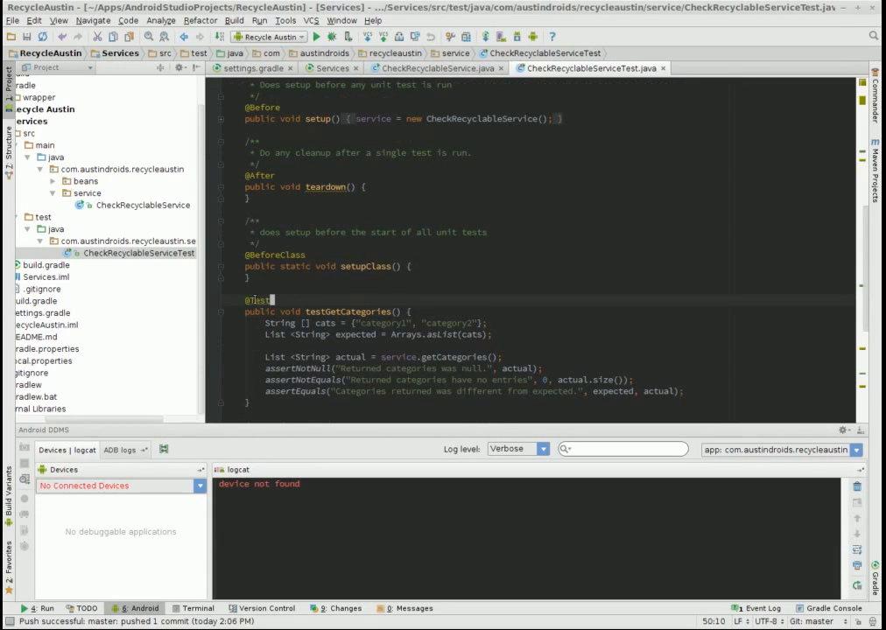
{"action": "double_click", "coordinate": [258, 300]}
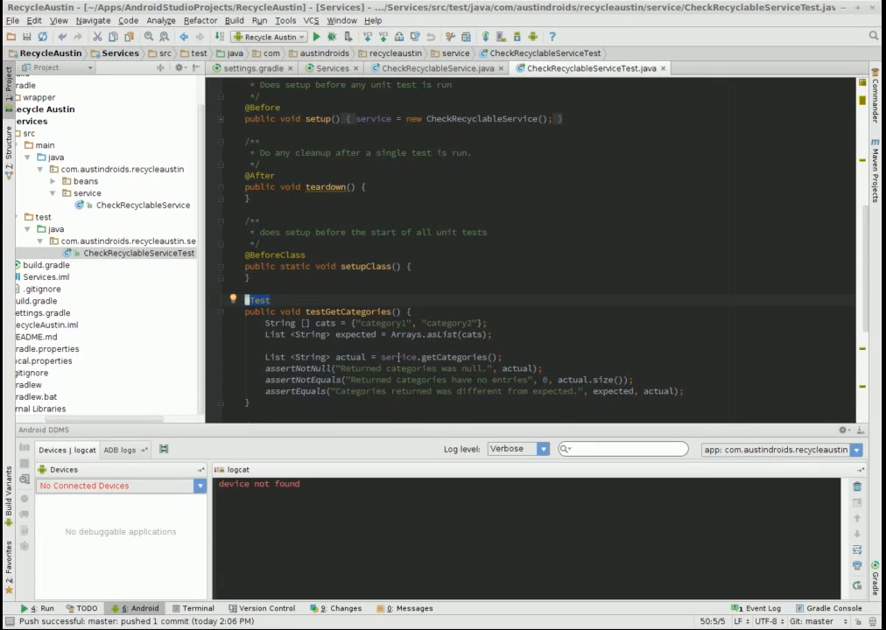
{"action": "mouse_move", "coordinate": [511, 313]}
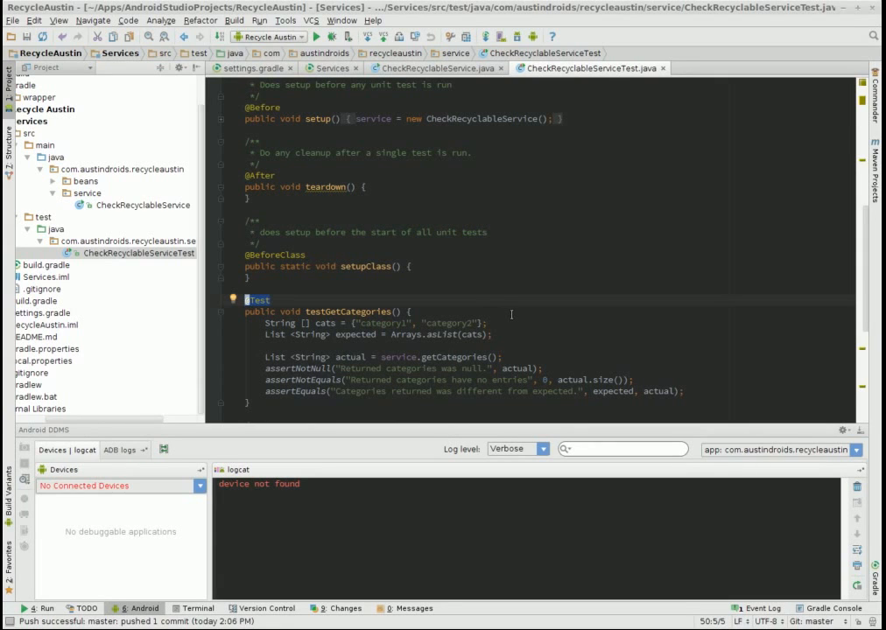
{"action": "mouse_move", "coordinate": [610, 341]}
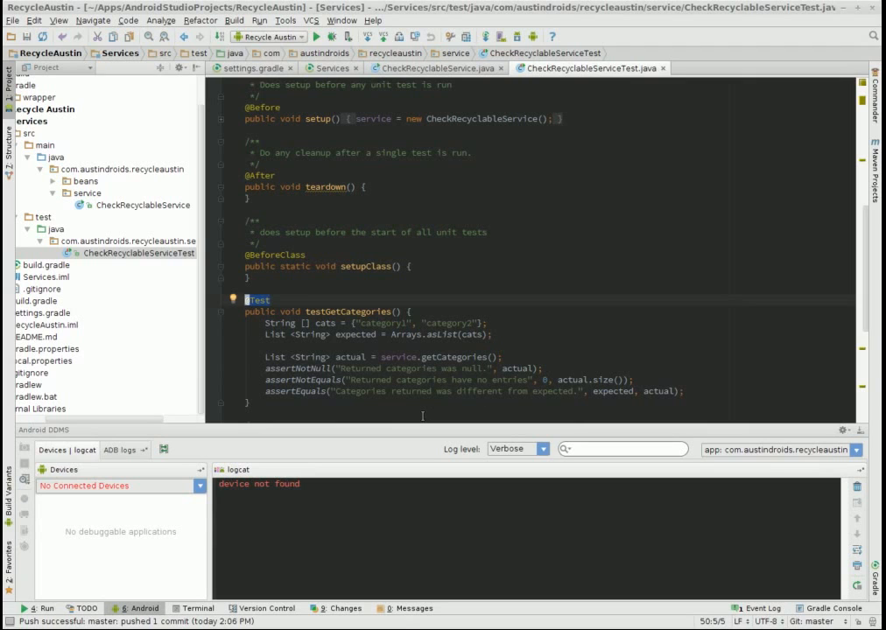
{"action": "mouse_move", "coordinate": [179, 265]}
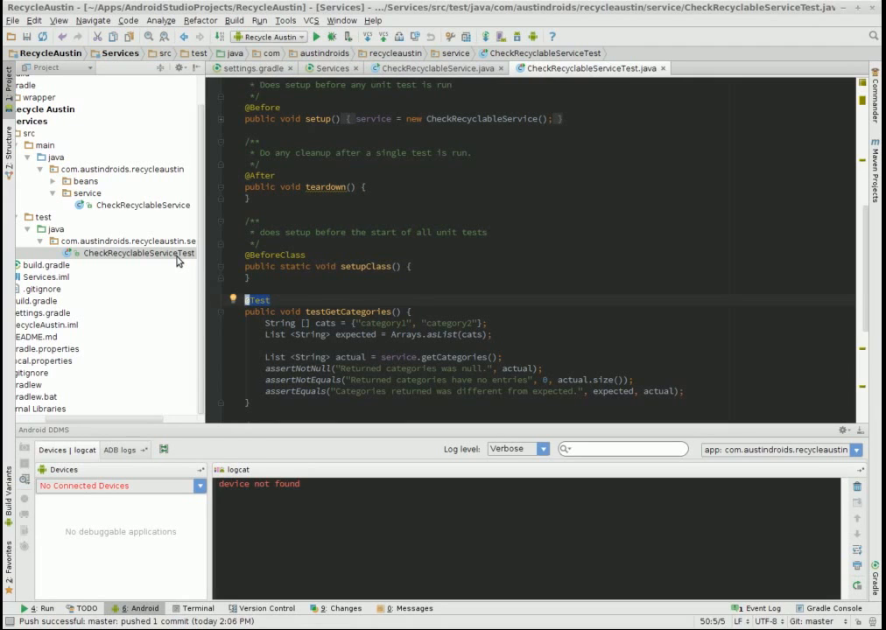
Step: Run CheckRecyclableServiceTest from the Project panel, getting 2 of 2 tests passing
{"action": "right_click", "coordinate": [138, 253]}
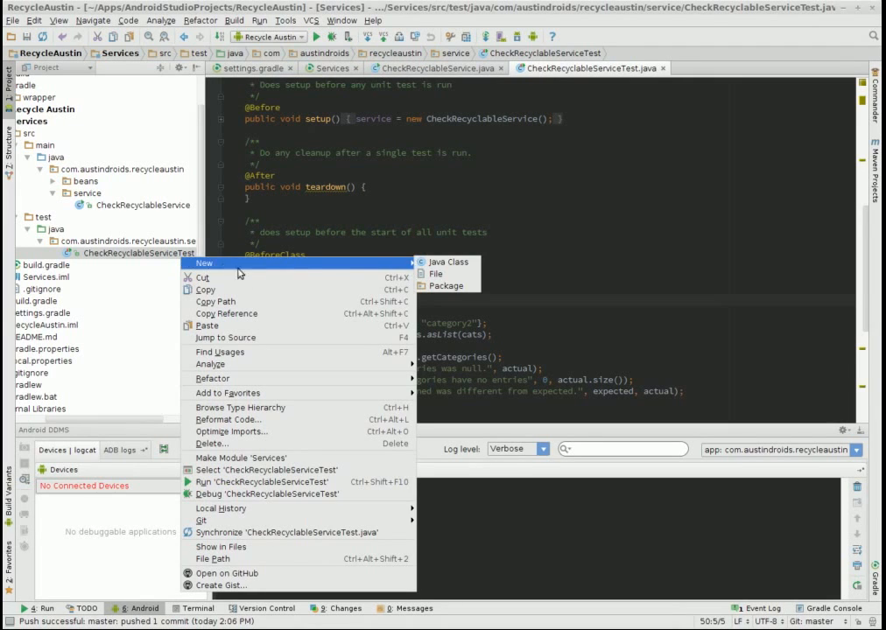
{"action": "mouse_move", "coordinate": [262, 482]}
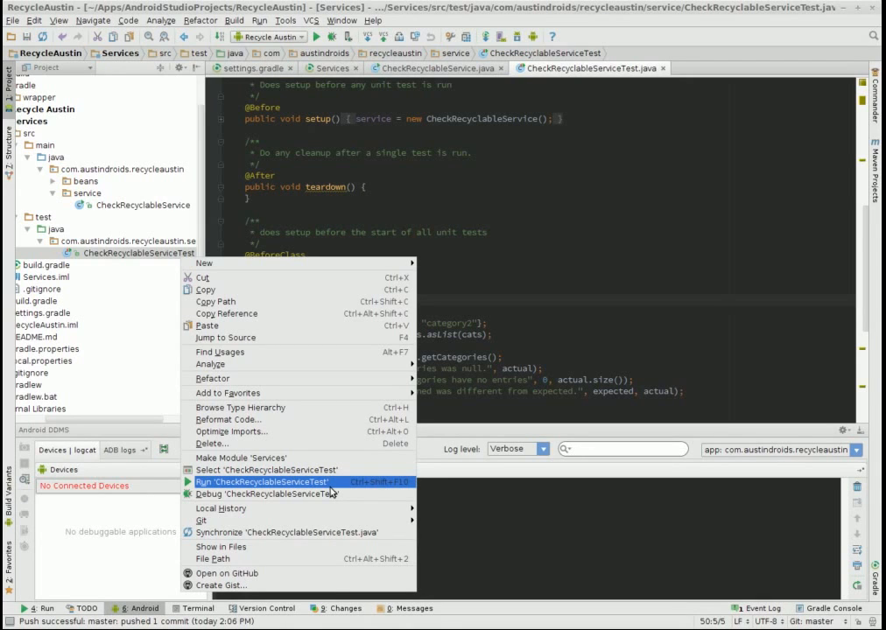
{"action": "left_click", "coordinate": [263, 482]}
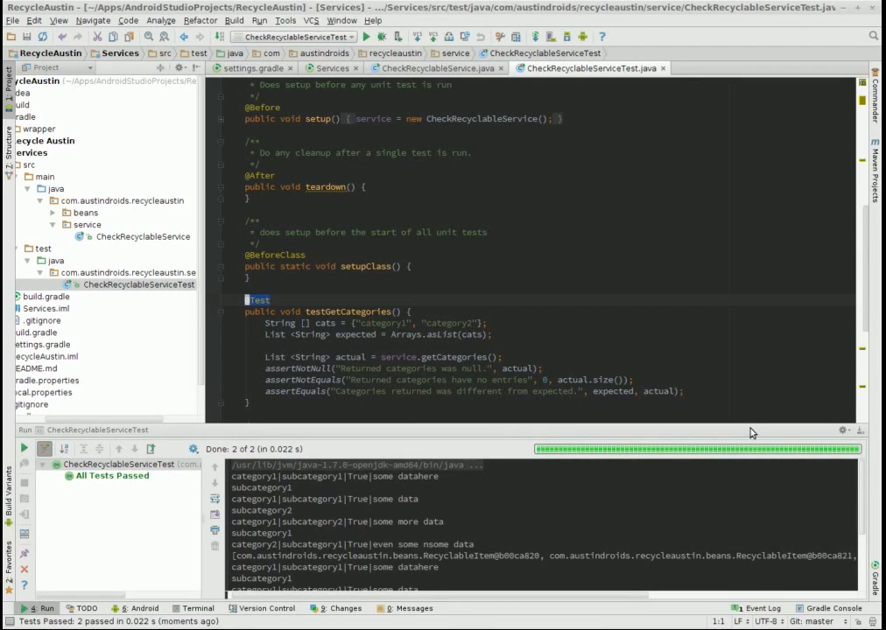
{"action": "left_click", "coordinate": [112, 475]}
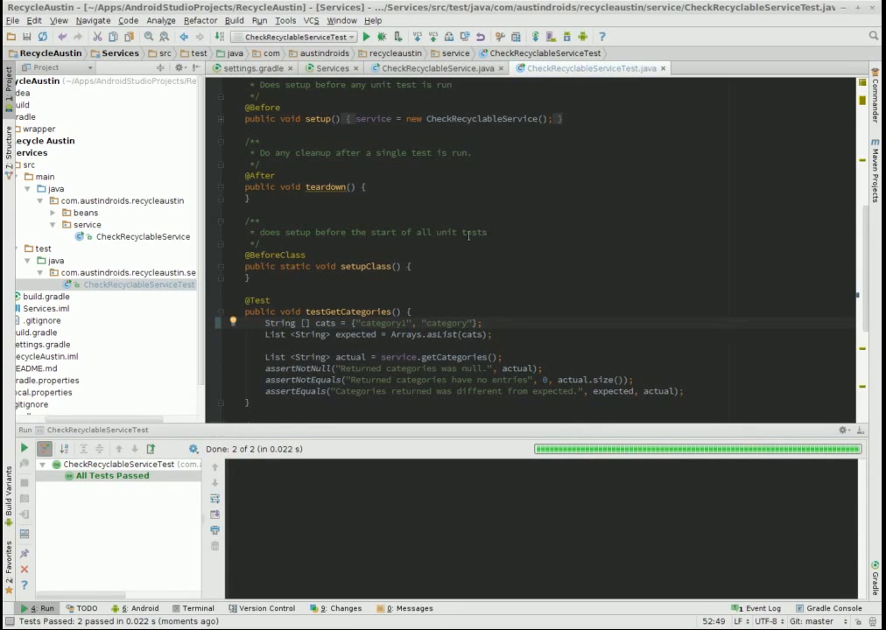
Step: Rerun the edited test class and view the expected-versus-actual category difference
{"action": "right_click", "coordinate": [125, 284]}
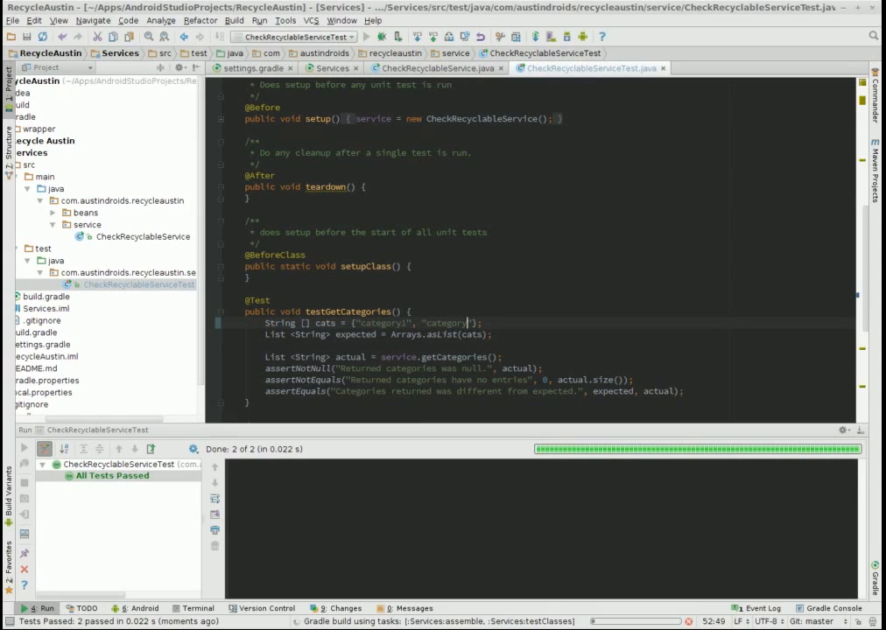
{"action": "left_click", "coordinate": [366, 36]}
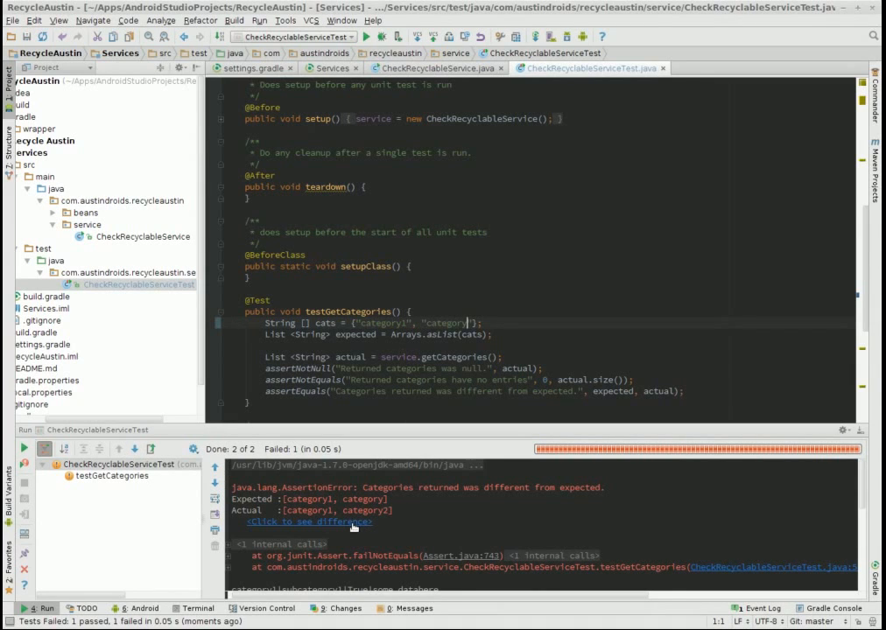
{"action": "left_click", "coordinate": [308, 521]}
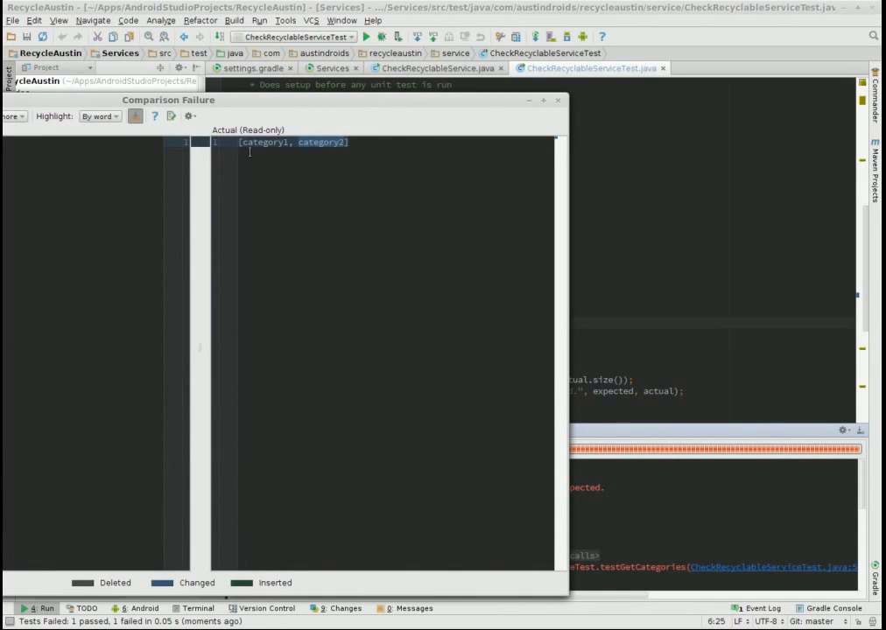
{"action": "left_click", "coordinate": [558, 100]}
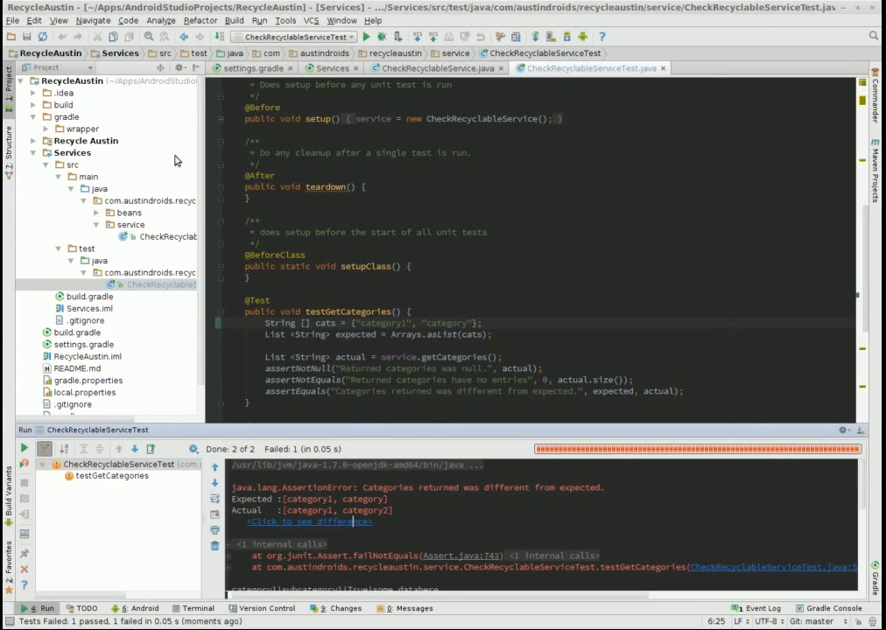
{"action": "mouse_move", "coordinate": [487, 252]}
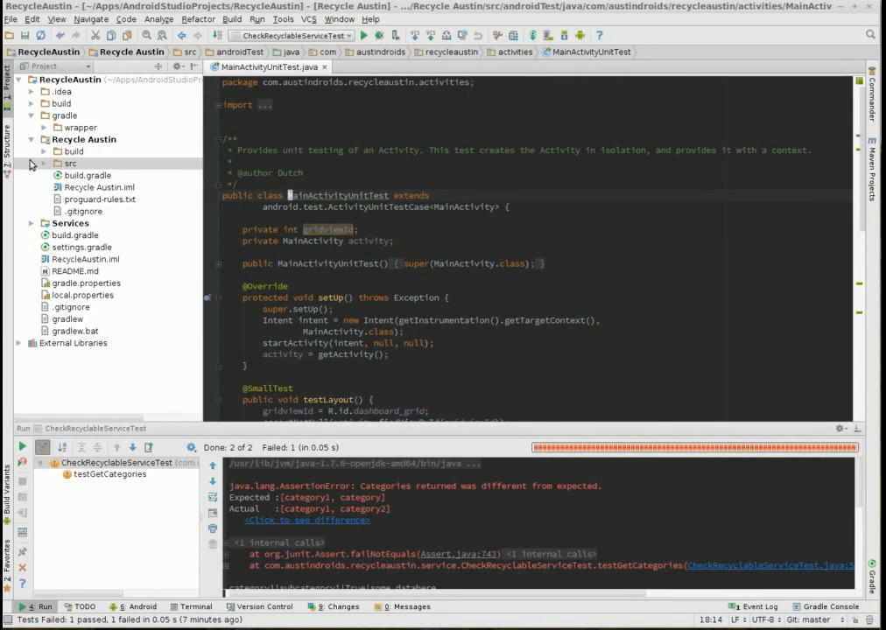
Step: Expand Recycle Austin's src and androidTest java folders to open MainActivityUnitTest
{"action": "left_click", "coordinate": [42, 163]}
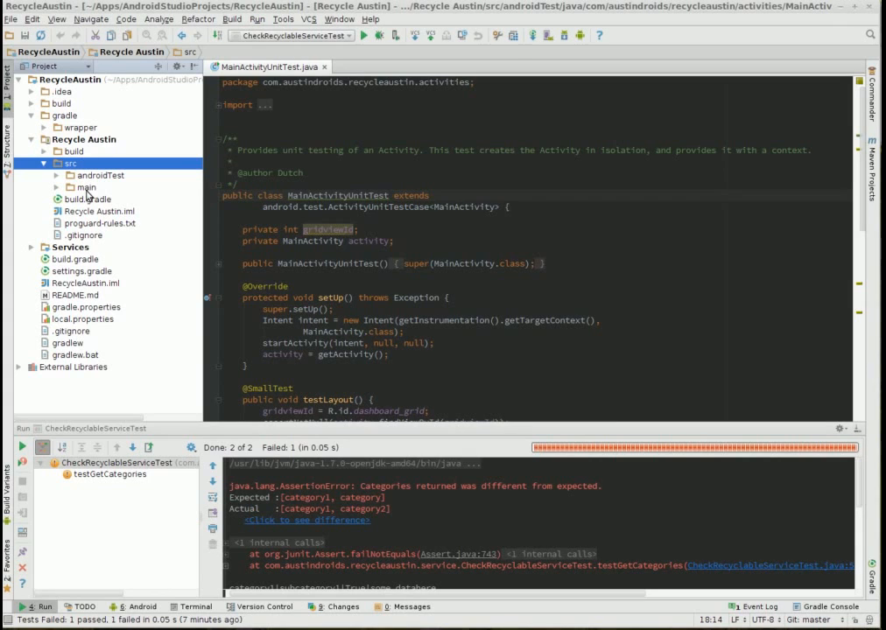
{"action": "left_click", "coordinate": [101, 175]}
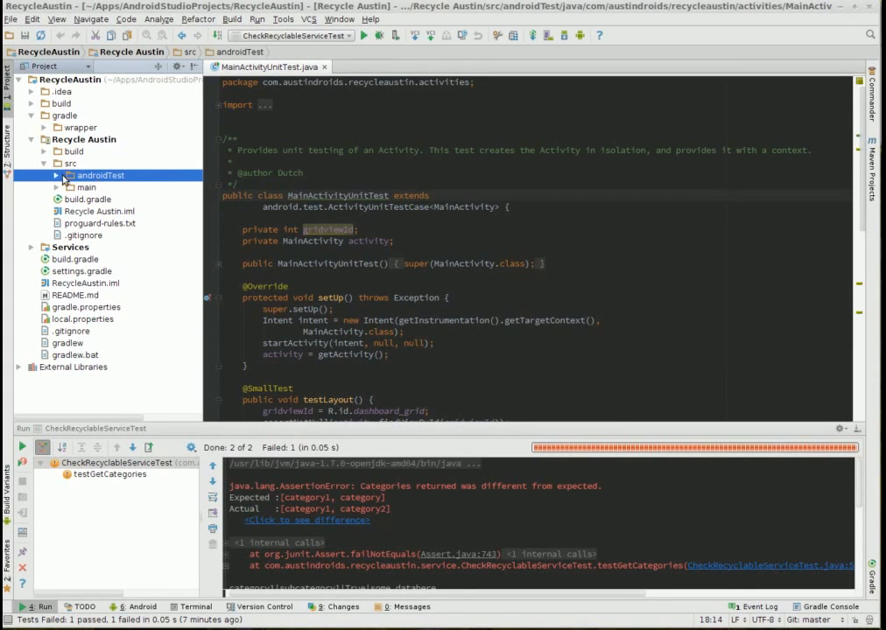
{"action": "left_click", "coordinate": [56, 175]}
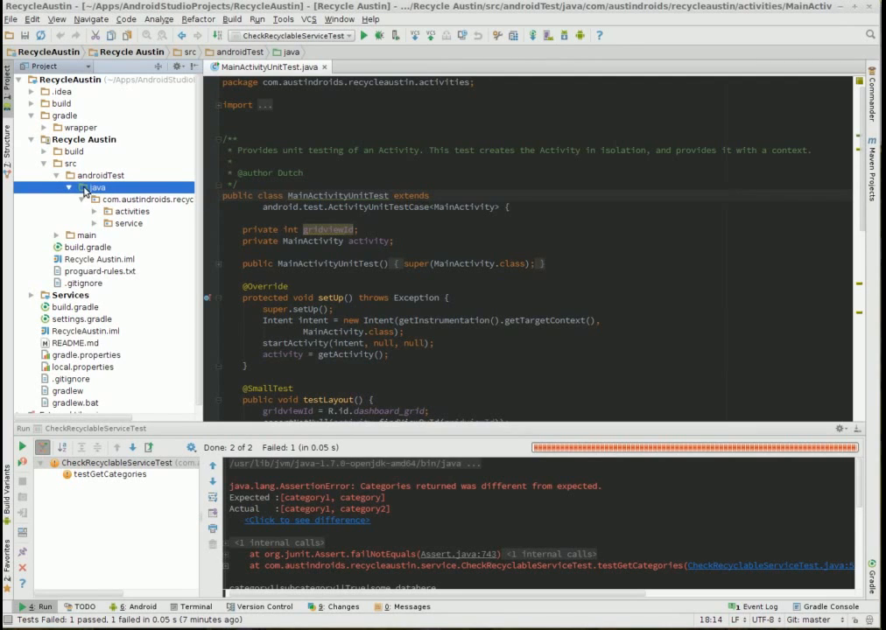
{"action": "mouse_move", "coordinate": [90, 194]}
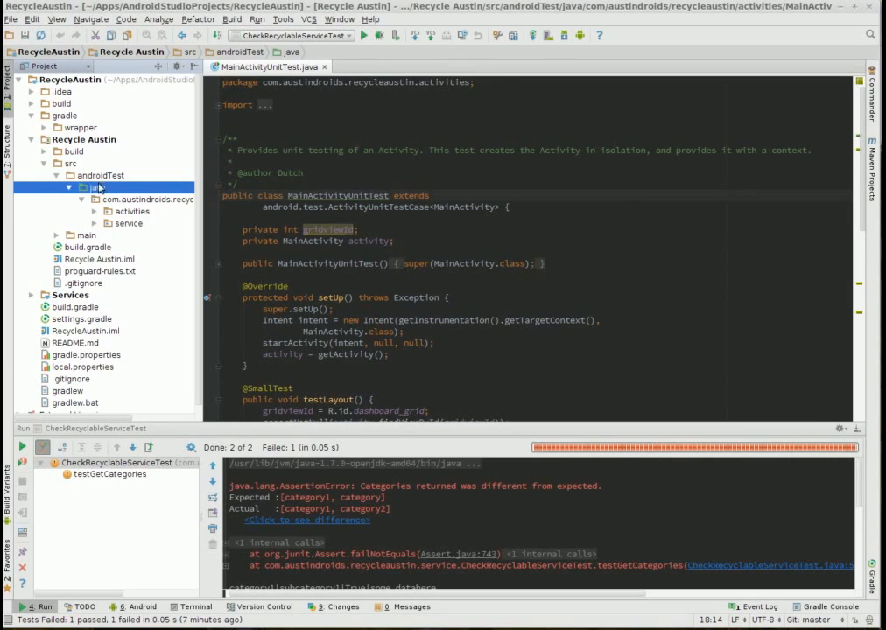
{"action": "left_click", "coordinate": [99, 175]}
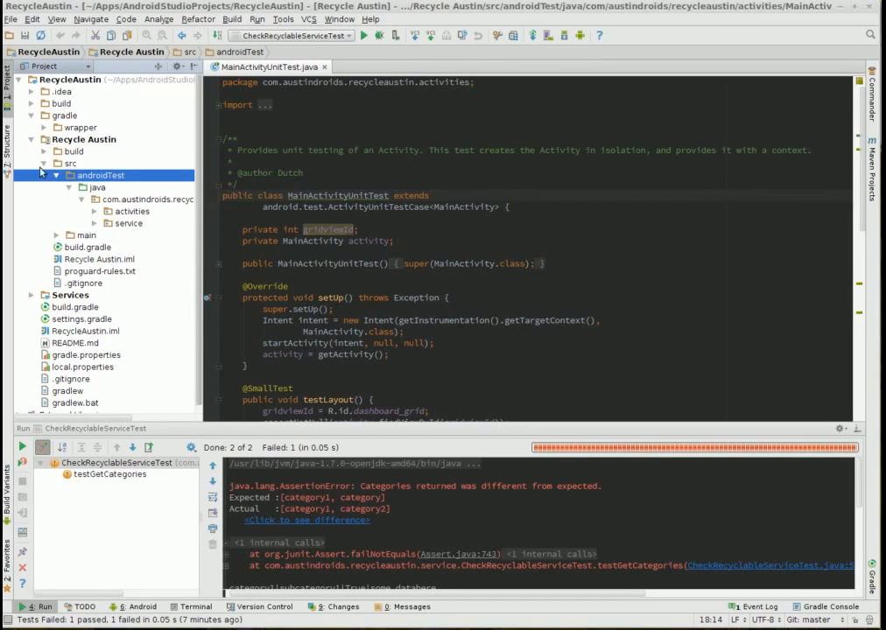
{"action": "mouse_move", "coordinate": [109, 192]}
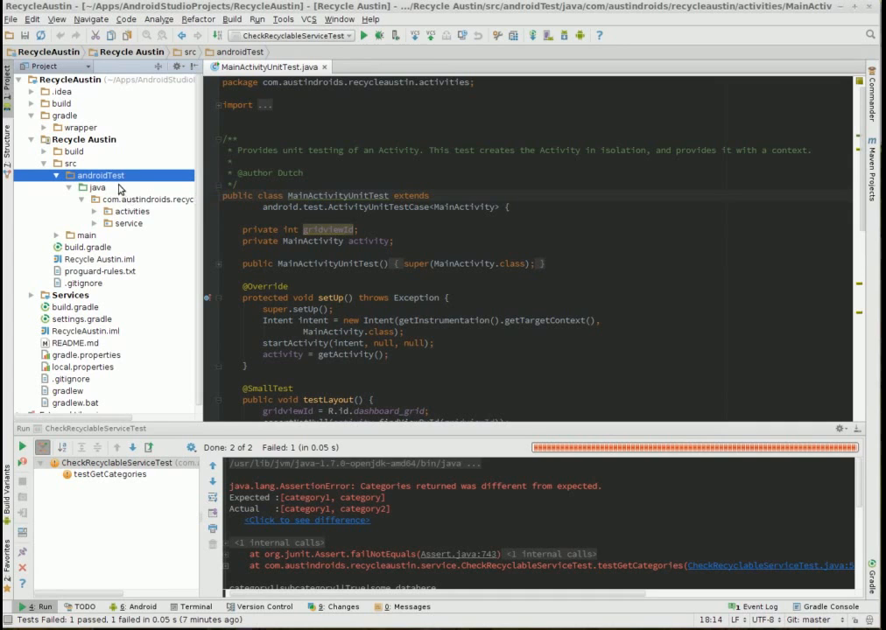
{"action": "mouse_move", "coordinate": [144, 179]}
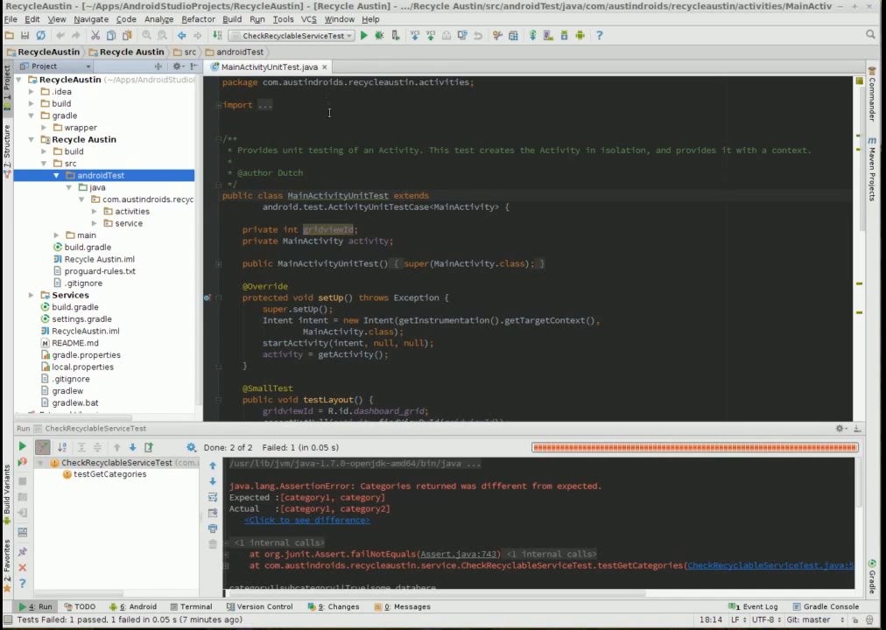
{"action": "mouse_move", "coordinate": [379, 179]}
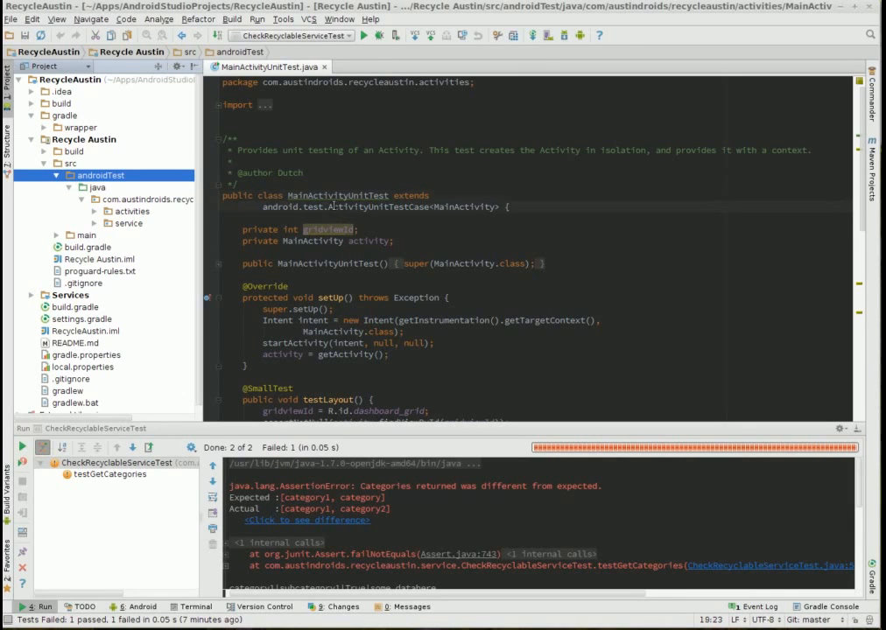
{"action": "double_click", "coordinate": [380, 206]}
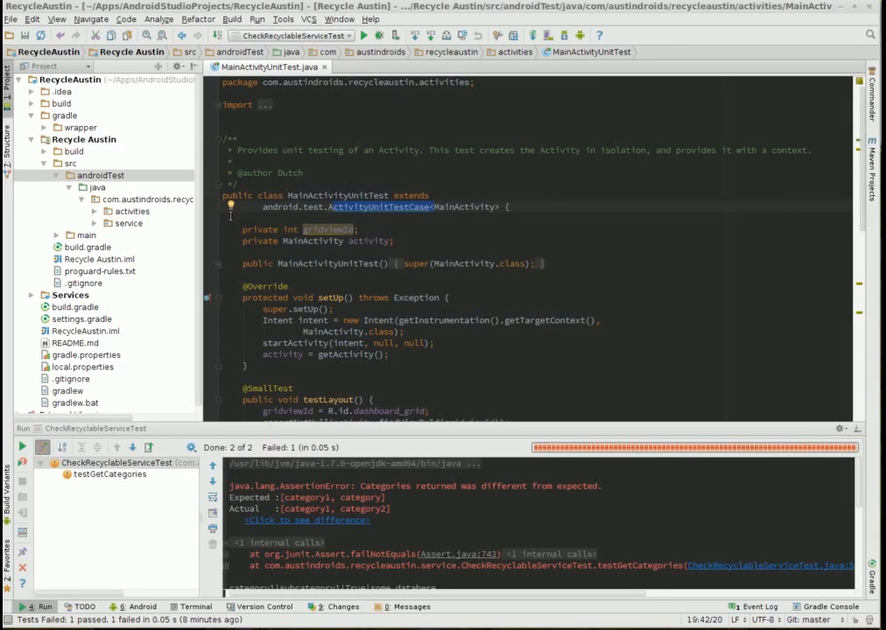
{"action": "mouse_move", "coordinate": [179, 217]}
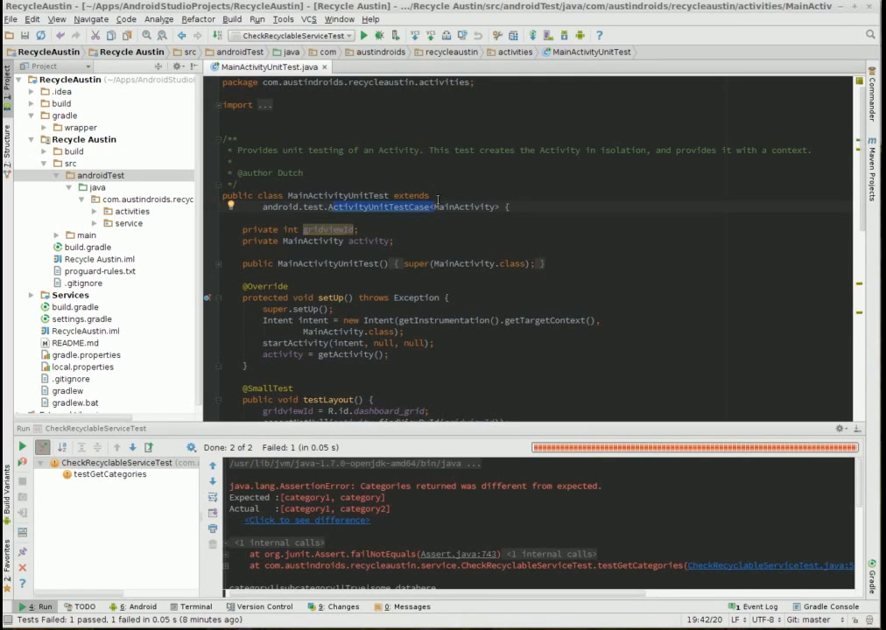
{"action": "mouse_move", "coordinate": [512, 246]}
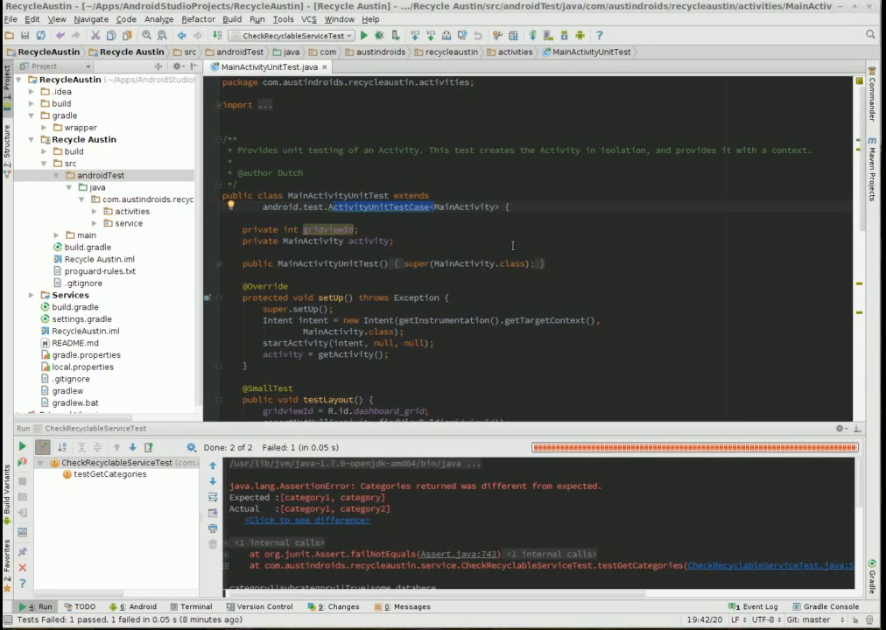
{"action": "scroll", "scroll_direction": "down", "scroll_amount": 3}
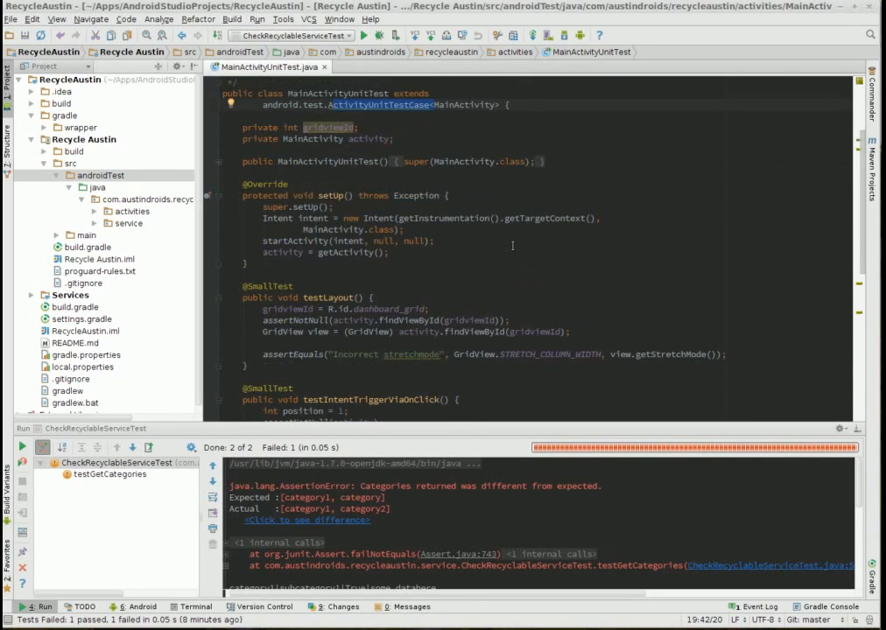
{"action": "scroll", "scroll_direction": "down", "scroll_amount": 3}
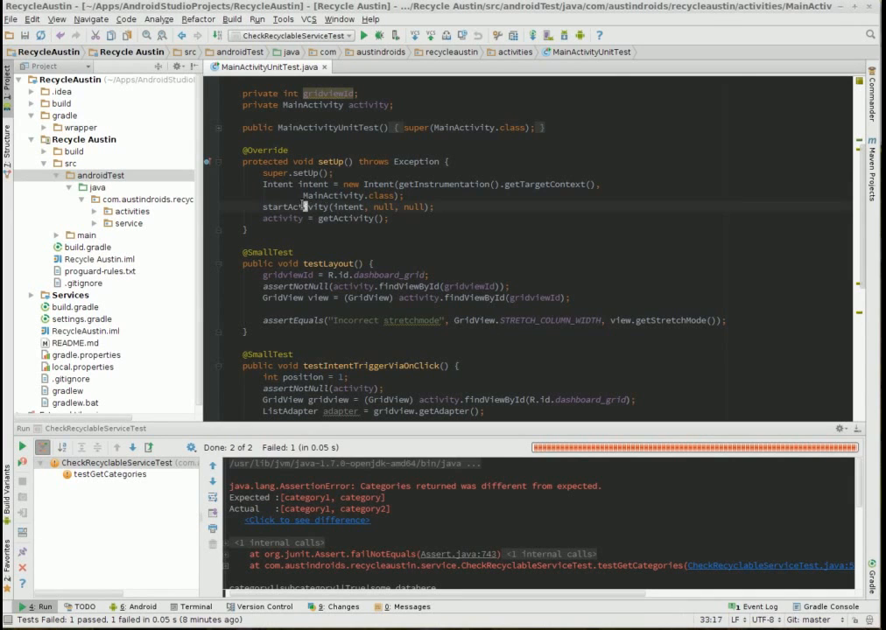
{"action": "double_click", "coordinate": [295, 207]}
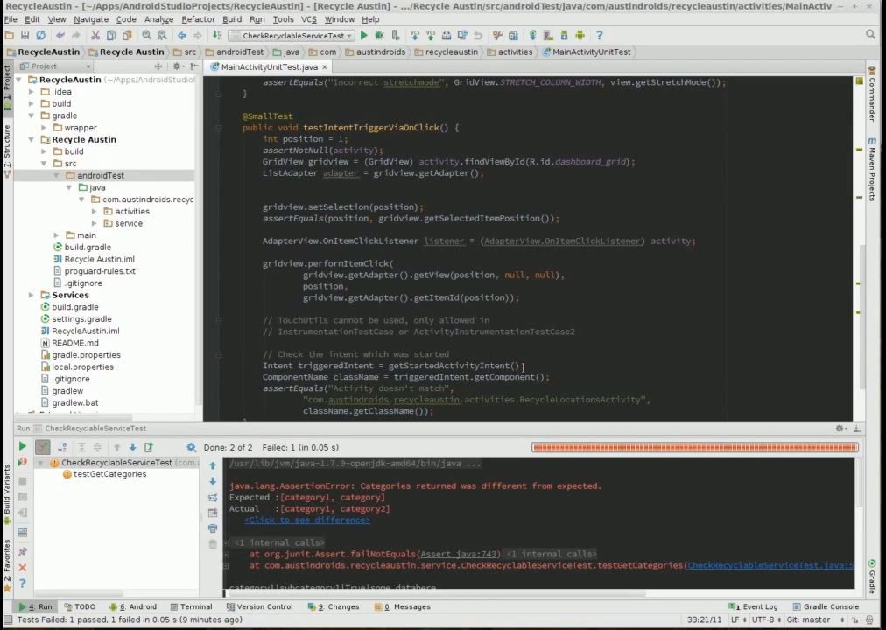
{"action": "scroll", "scroll_direction": "down", "scroll_amount": 3}
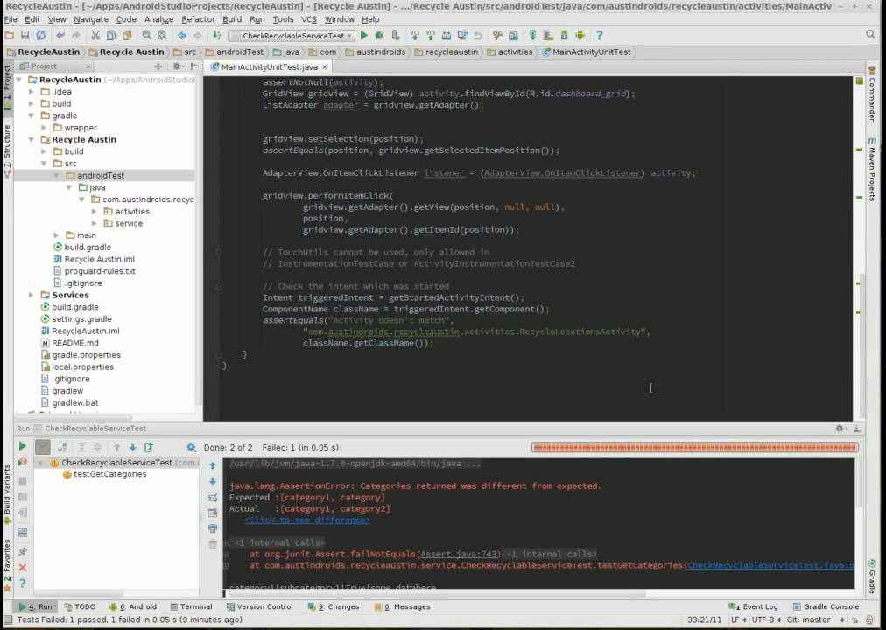
{"action": "mouse_move", "coordinate": [478, 308]}
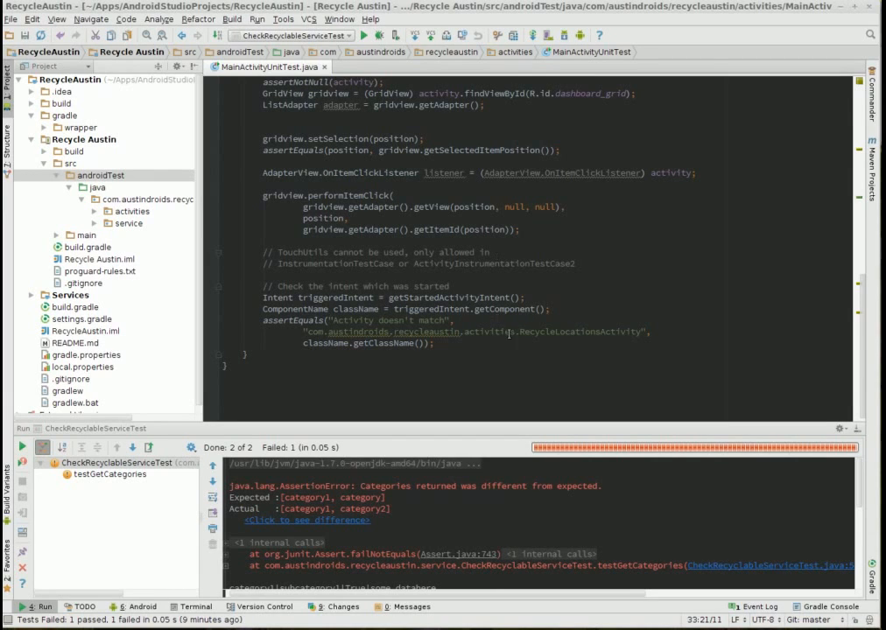
{"action": "mouse_move", "coordinate": [151, 305]}
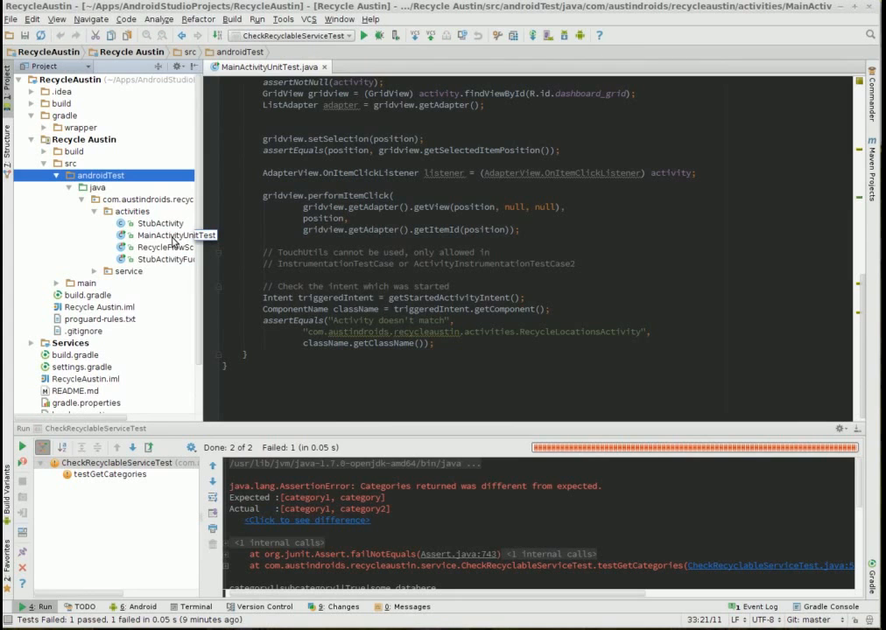
Step: Create a MainActivityUnitTest run configuration and run it on a Nexus7KitKat emulator
{"action": "right_click", "coordinate": [175, 234]}
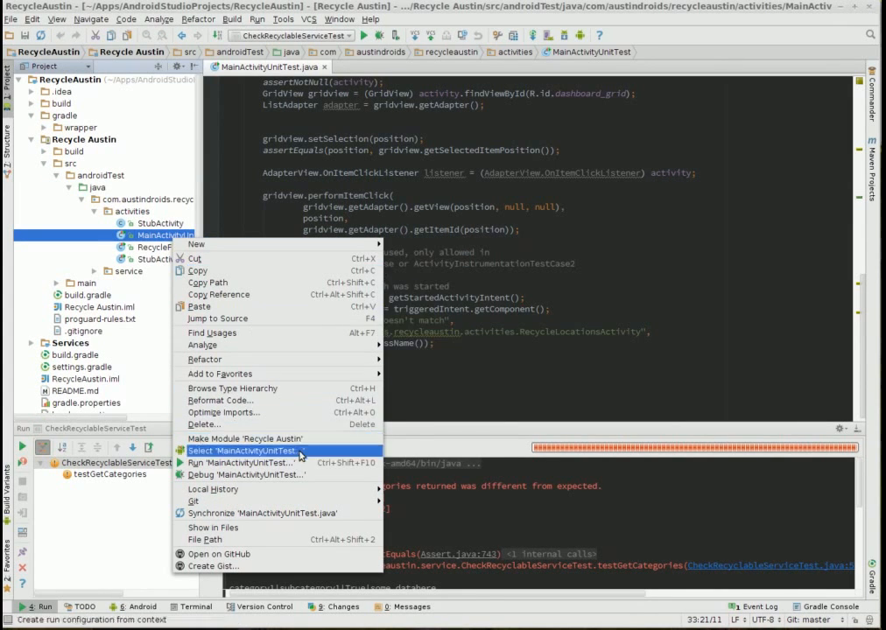
{"action": "left_click", "coordinate": [255, 451]}
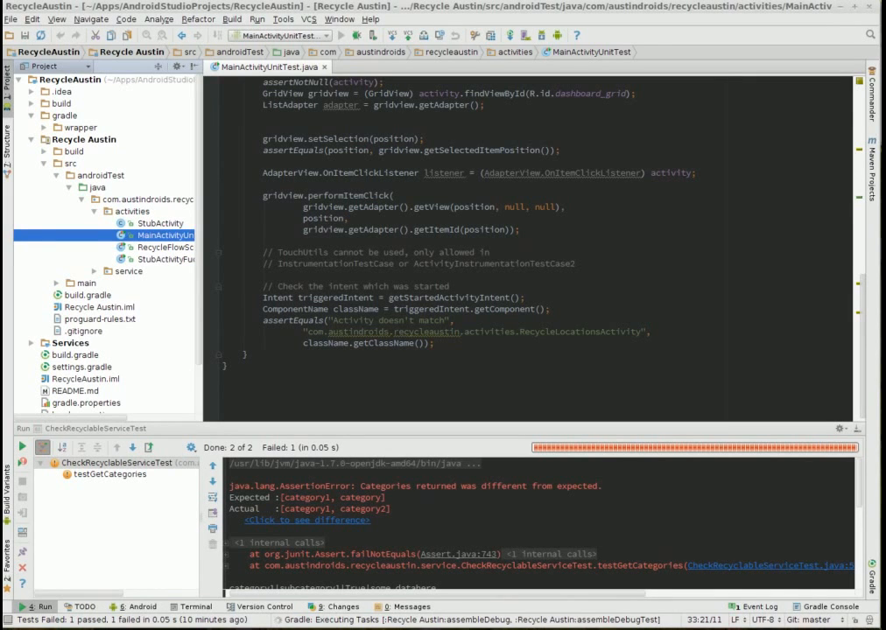
{"action": "left_click", "coordinate": [355, 35]}
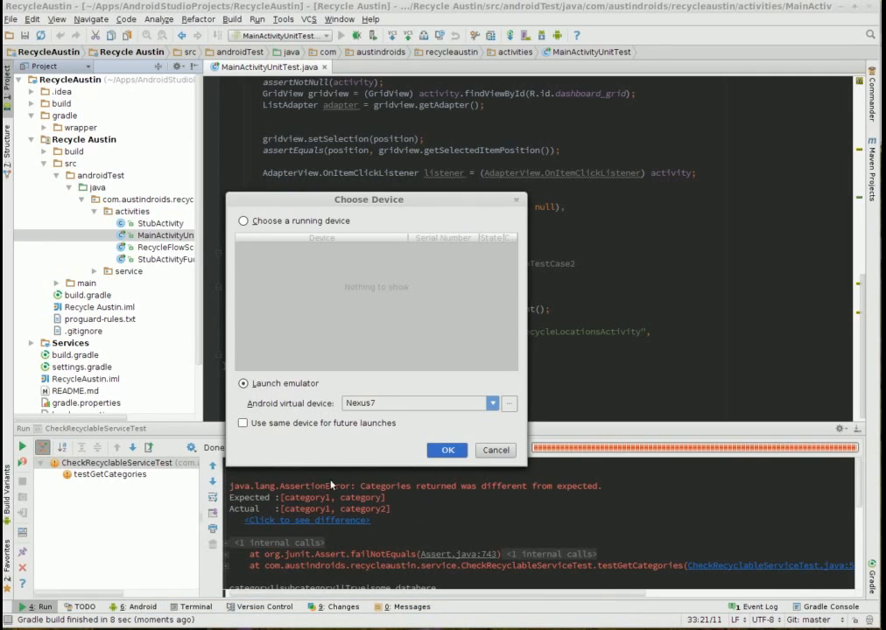
{"action": "mouse_move", "coordinate": [317, 245]}
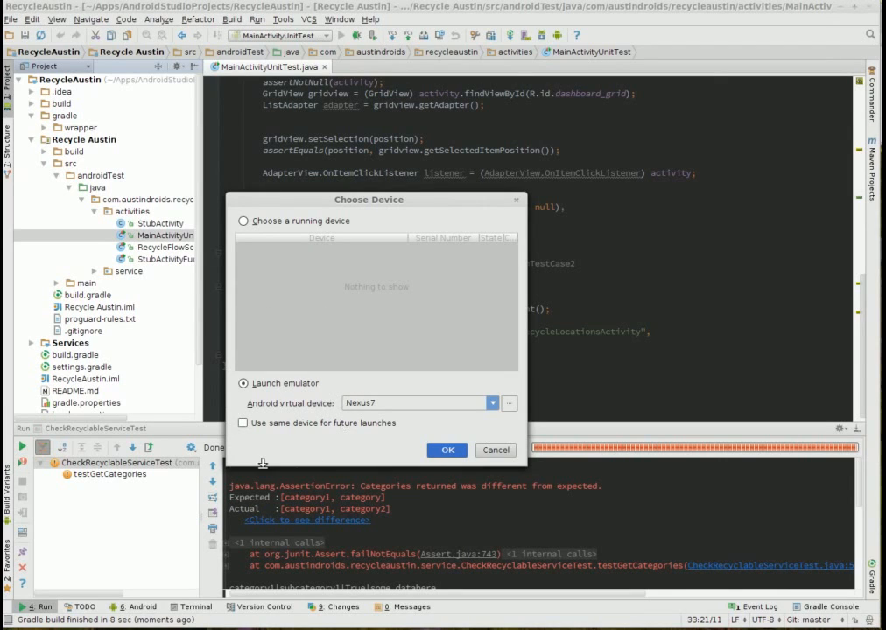
{"action": "mouse_move", "coordinate": [324, 321]}
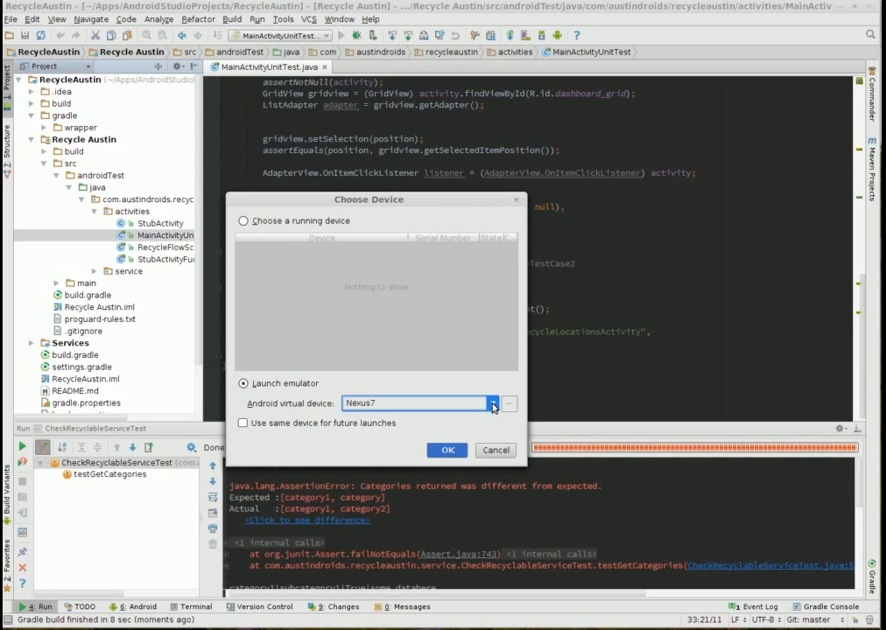
{"action": "left_click", "coordinate": [492, 403]}
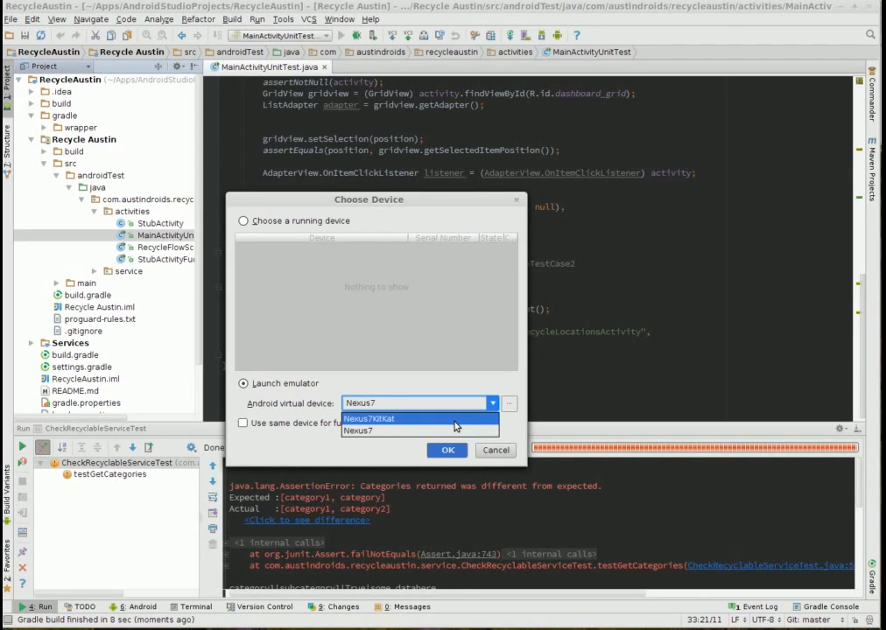
{"action": "left_click", "coordinate": [367, 418]}
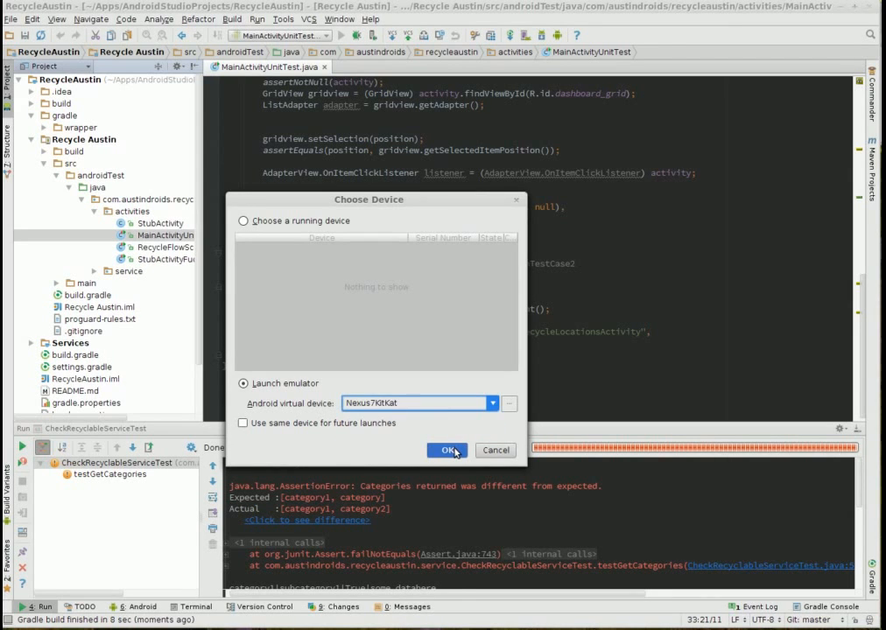
{"action": "left_click", "coordinate": [447, 450]}
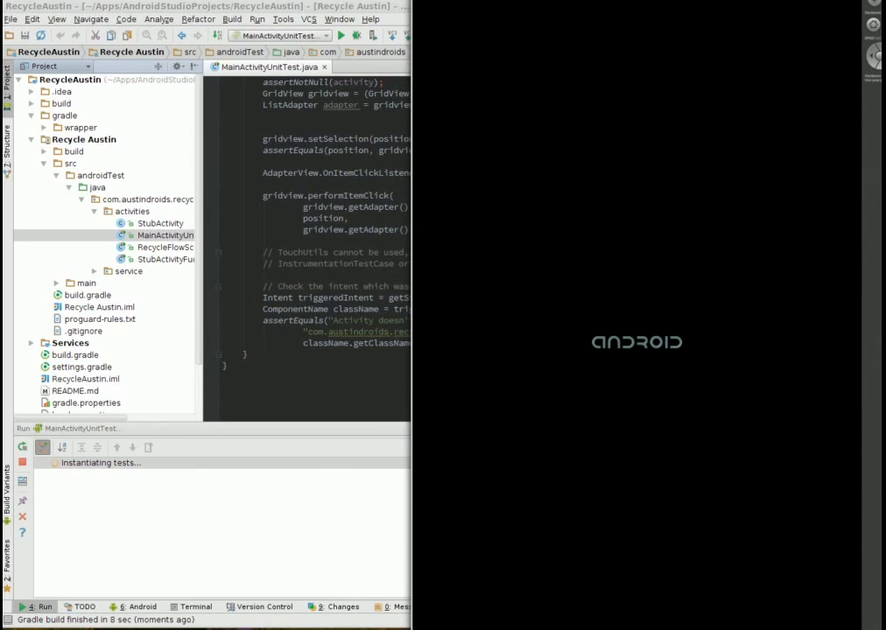
{"action": "mouse_move", "coordinate": [827, 259]}
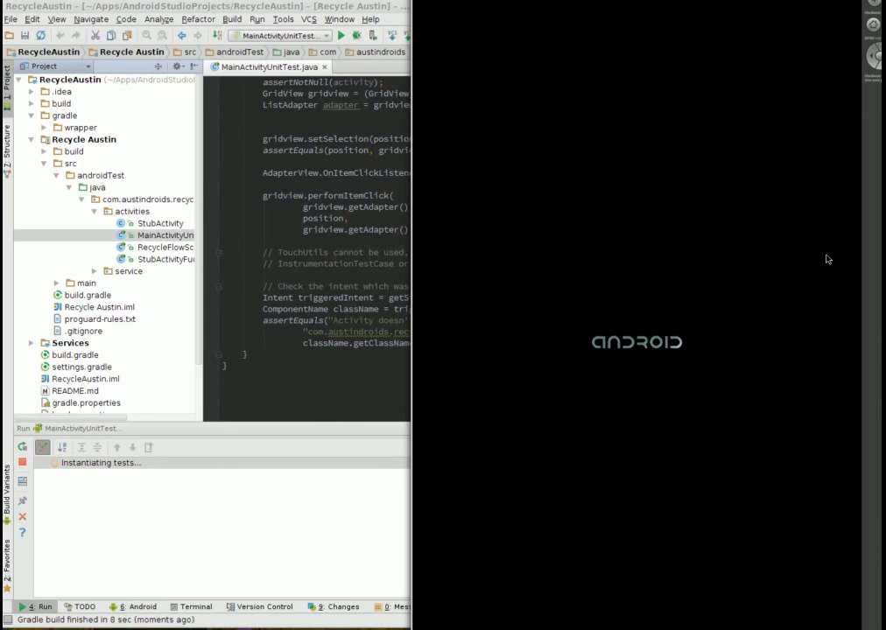
{"action": "mouse_move", "coordinate": [821, 385]}
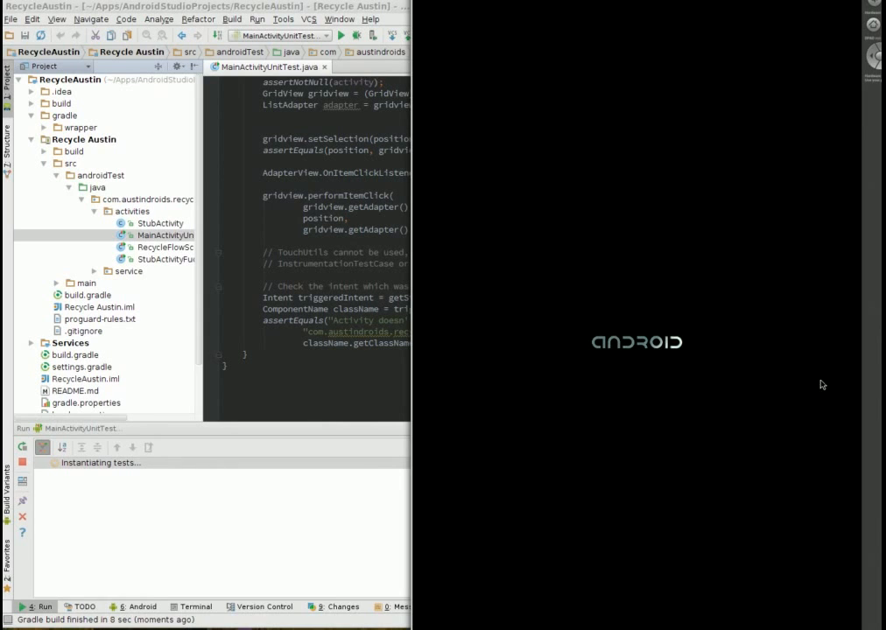
{"action": "mouse_move", "coordinate": [813, 415]}
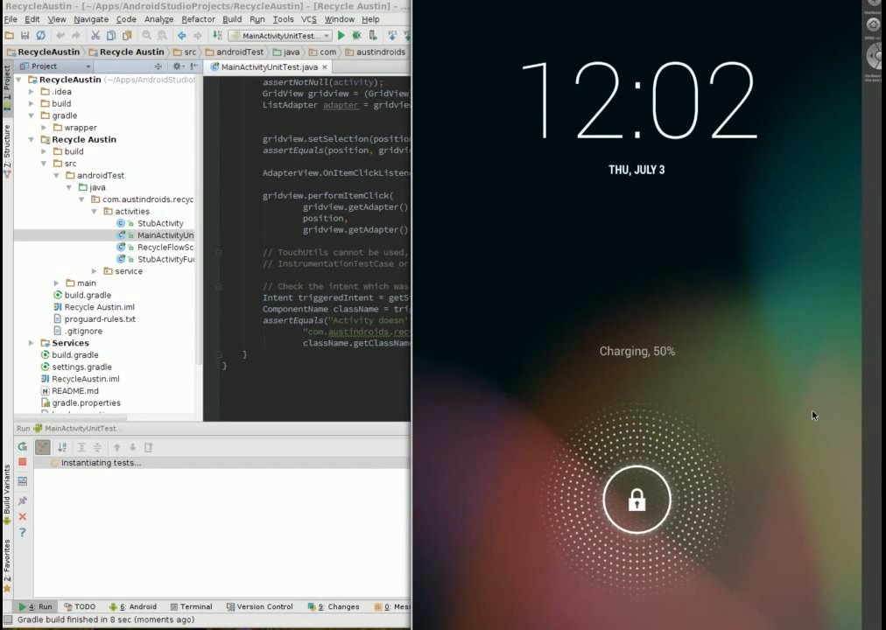
{"action": "mouse_move", "coordinate": [332, 548]}
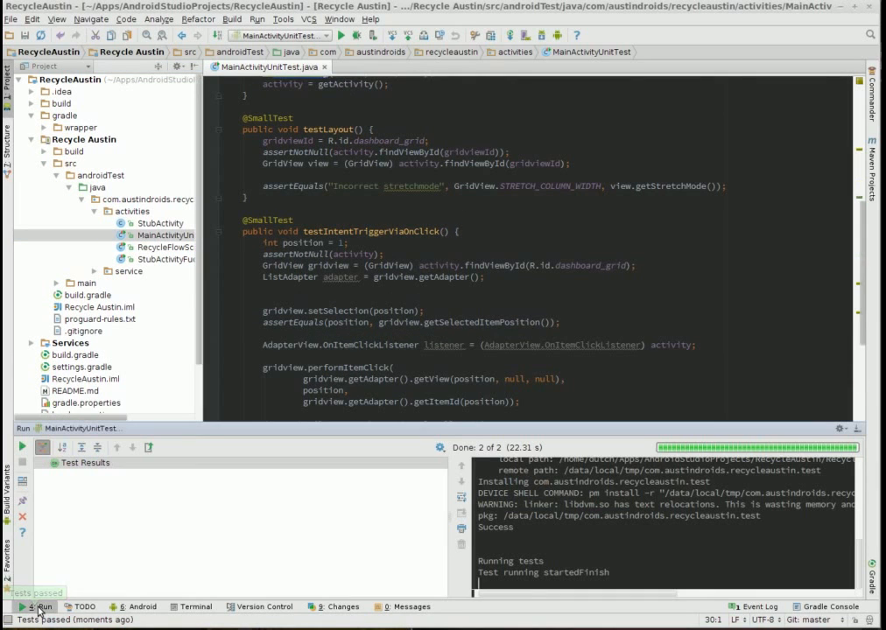
Step: Rerun MainActivityUnitTest on the running Nexus7KitKat emulator, passing both tests
{"action": "left_click", "coordinate": [85, 463]}
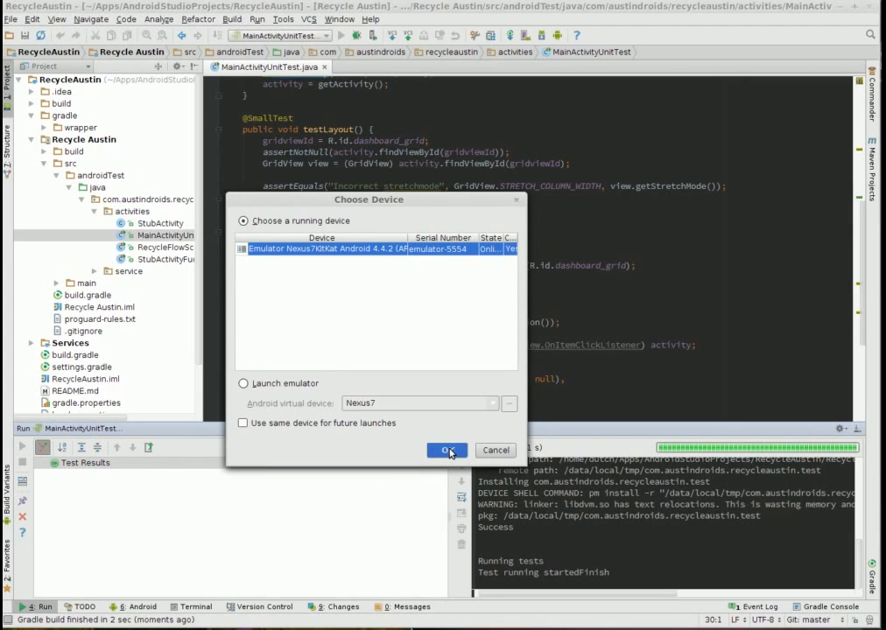
{"action": "left_click", "coordinate": [446, 450]}
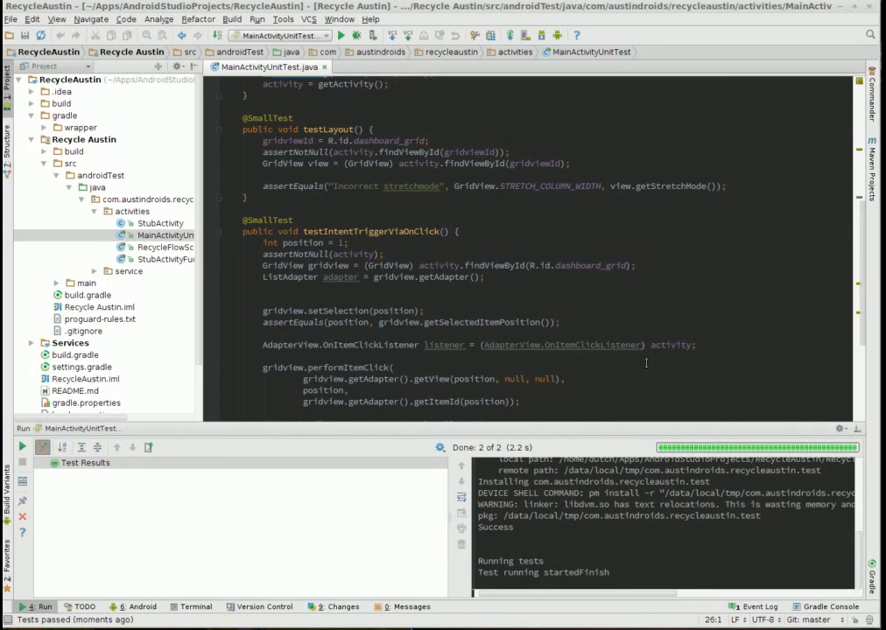
{"action": "mouse_move", "coordinate": [681, 490]}
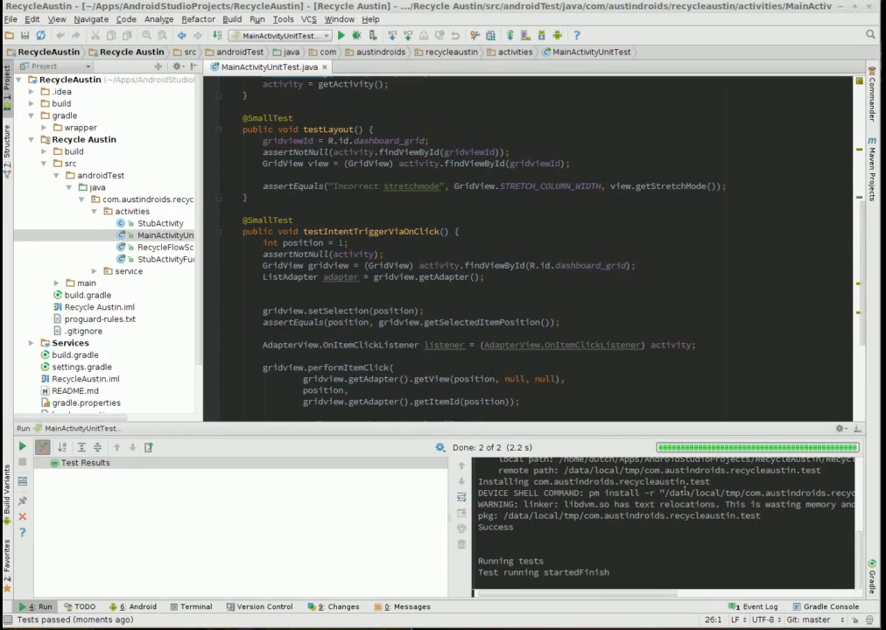
{"action": "mouse_move", "coordinate": [257, 548]}
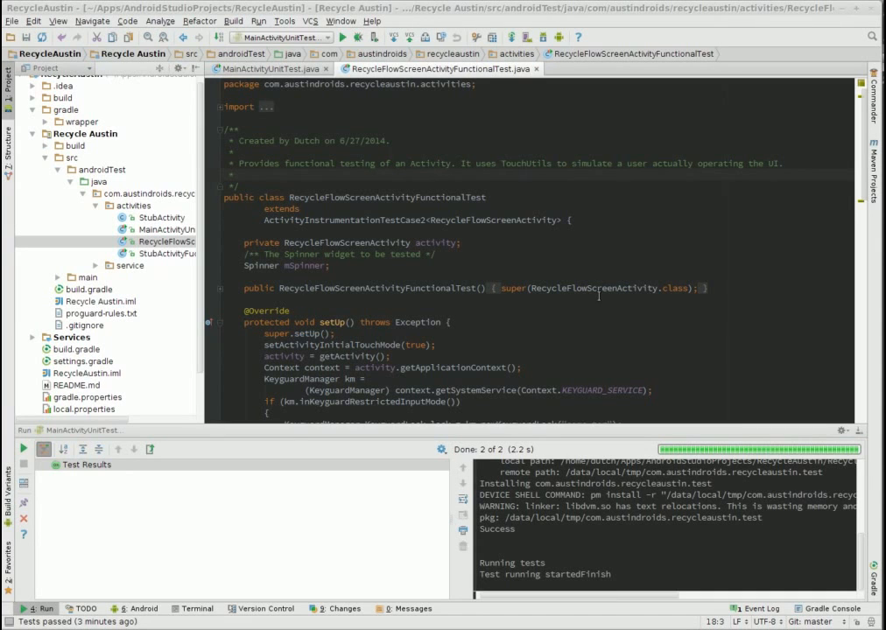
{"action": "mouse_move", "coordinate": [701, 344]}
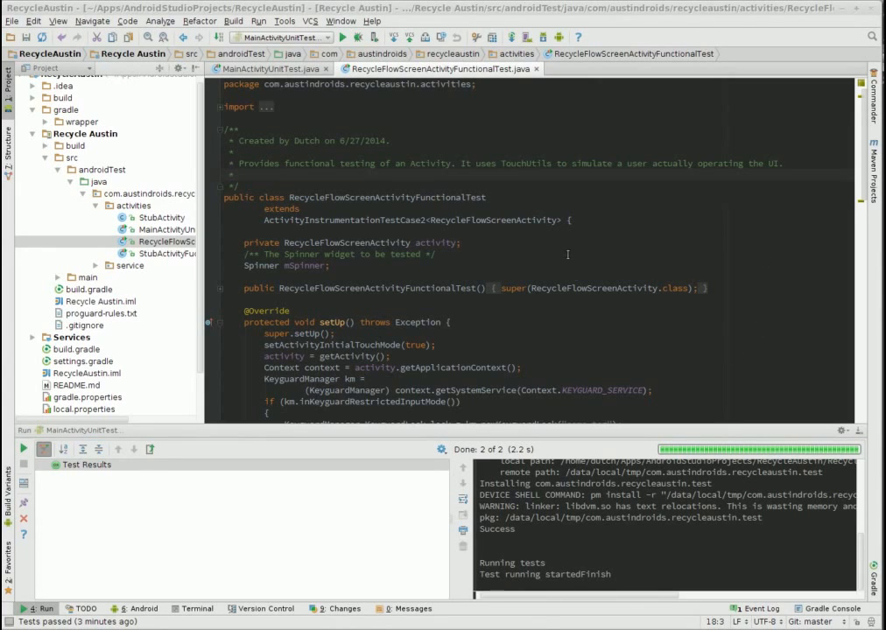
{"action": "mouse_move", "coordinate": [584, 240]}
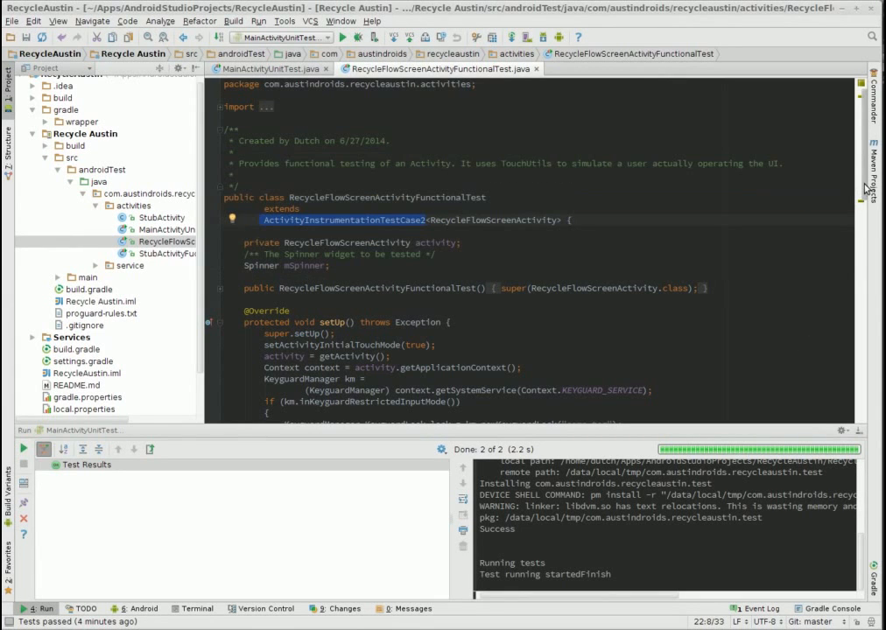
Step: Review testClickSpinner in RecycleFlowScreenActivityFunctionalTest through the spinner assertion and sleep
{"action": "scroll", "scroll_direction": "down", "scroll_amount": 3}
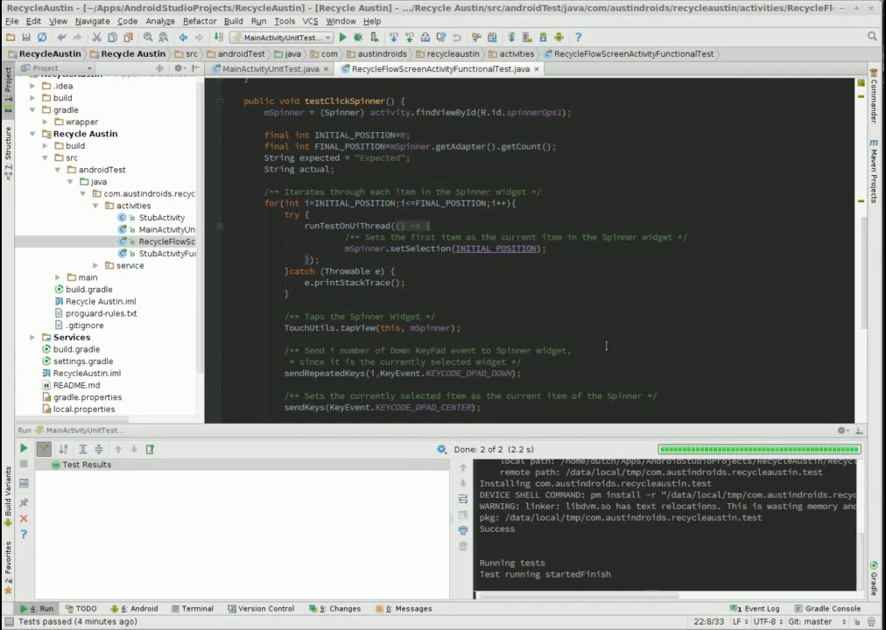
{"action": "scroll", "scroll_direction": "down", "scroll_amount": 3}
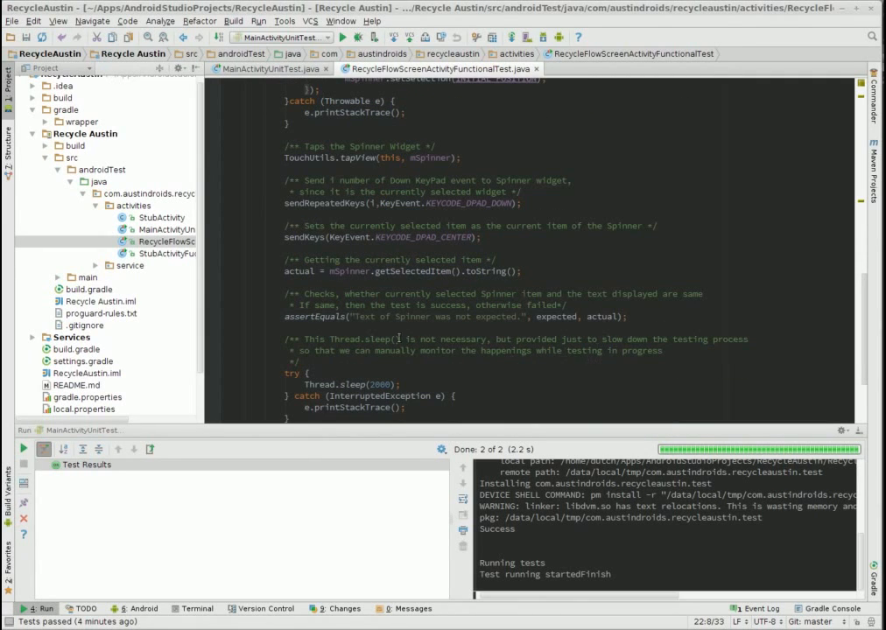
{"action": "right_click", "coordinate": [158, 241]}
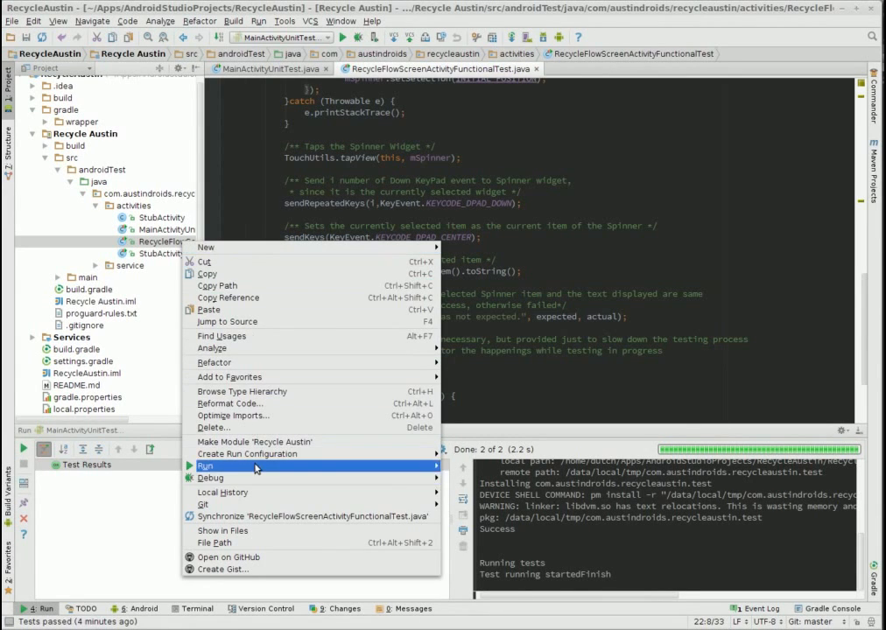
{"action": "mouse_move", "coordinate": [207, 466]}
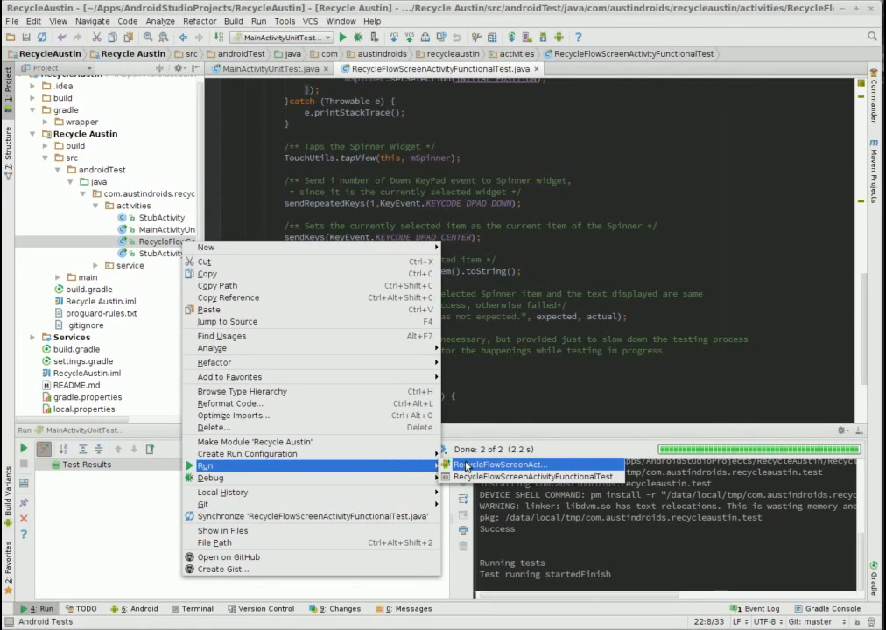
Step: Run RecycleFlowScreenActivityFunctionalTest on Nexus7KitKat and inspect testClickSpinner's DISABLE_KEYGUARD failure
{"action": "left_click", "coordinate": [529, 477]}
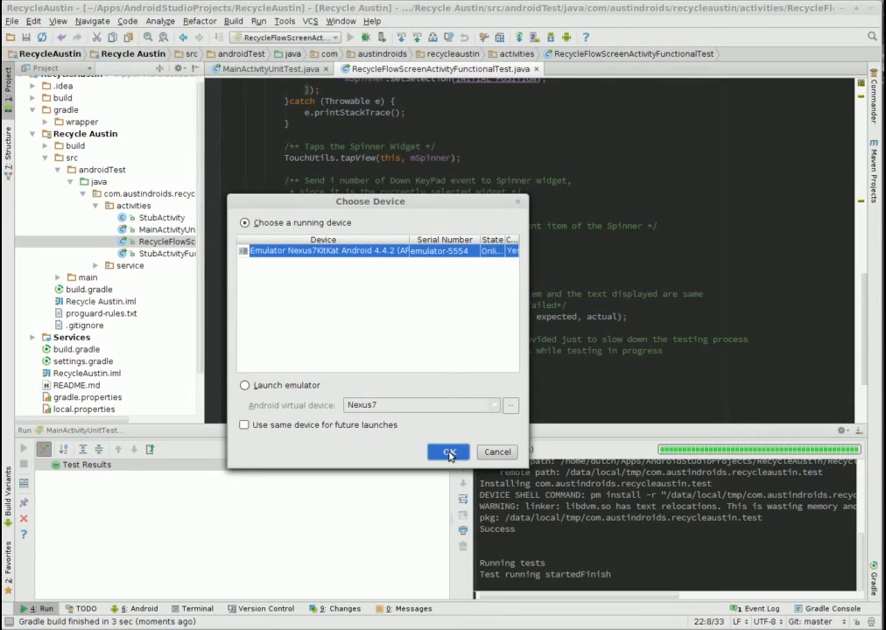
{"action": "left_click", "coordinate": [448, 452]}
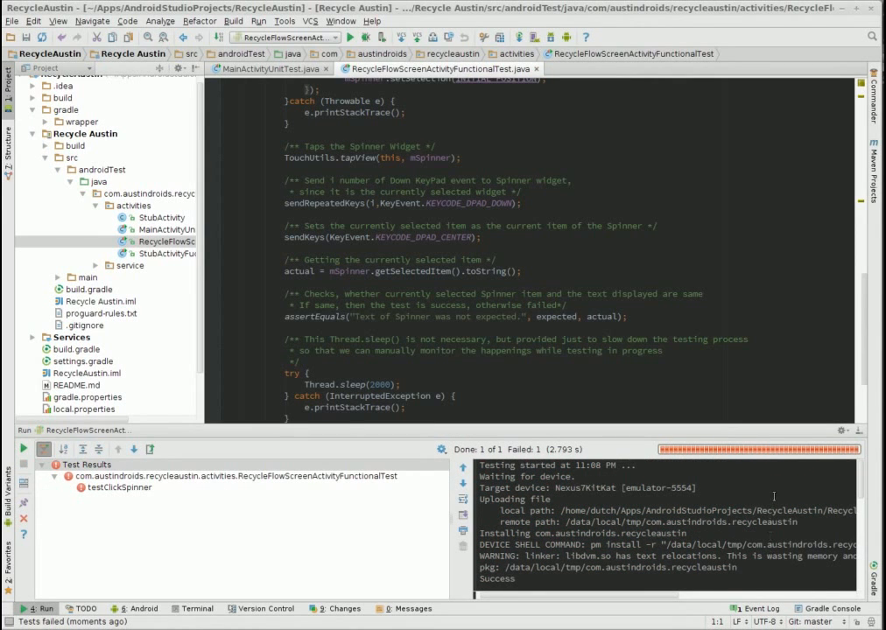
{"action": "left_click", "coordinate": [117, 487]}
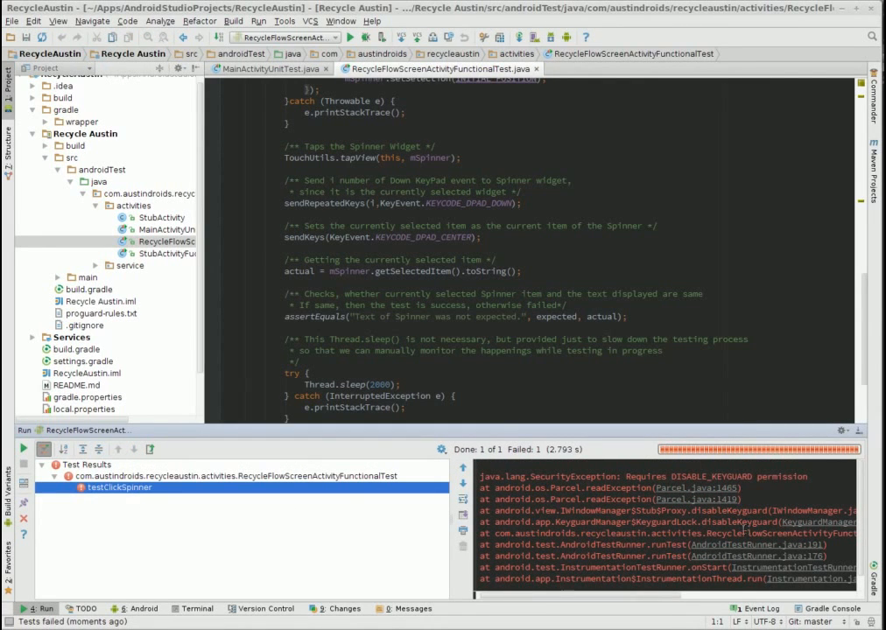
{"action": "mouse_move", "coordinate": [652, 500]}
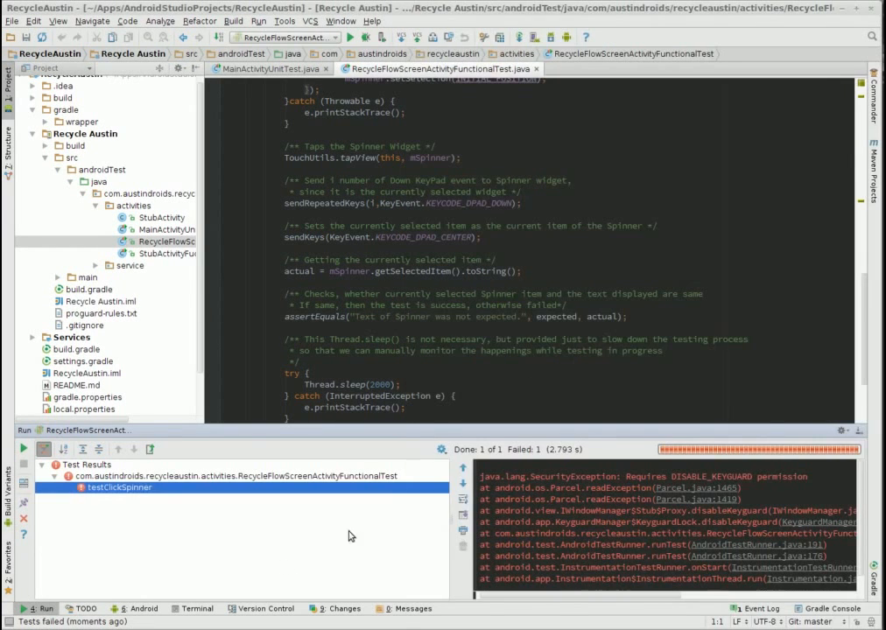
Step: Relaunch RecycleFlowScreenActivityFunctionalTest on the running Nexus7KitKat emulator
{"action": "right_click", "coordinate": [153, 241]}
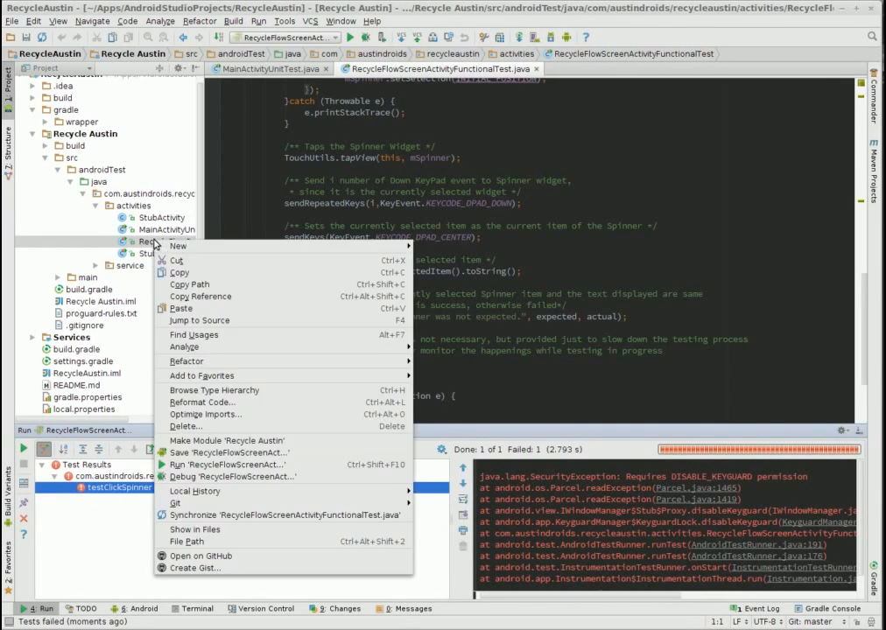
{"action": "mouse_move", "coordinate": [213, 390]}
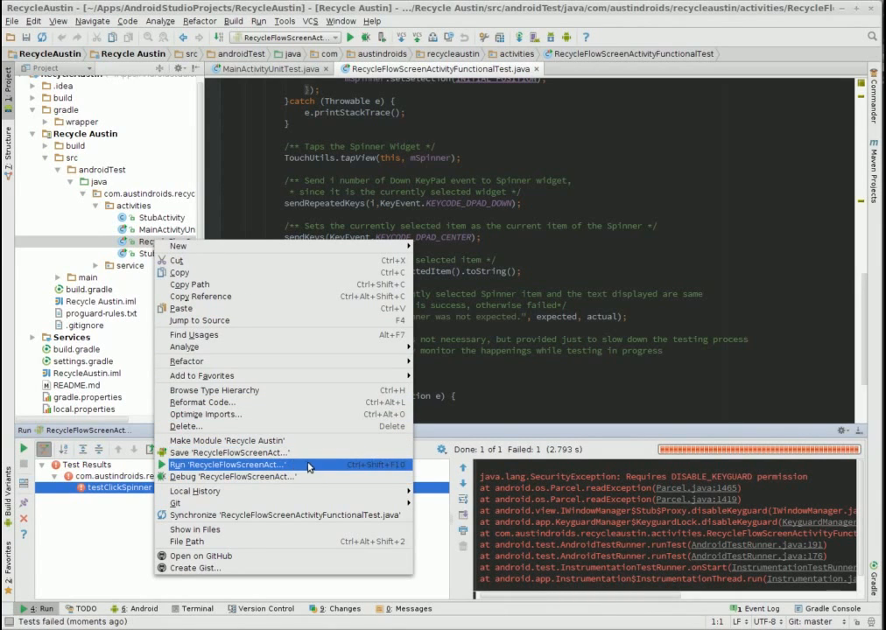
{"action": "left_click", "coordinate": [228, 465]}
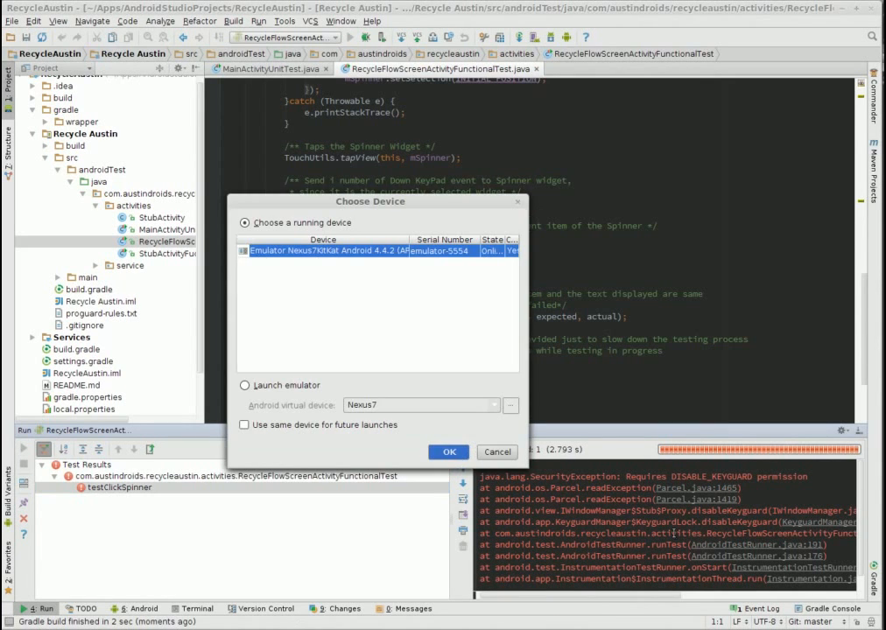
{"action": "left_click", "coordinate": [448, 451]}
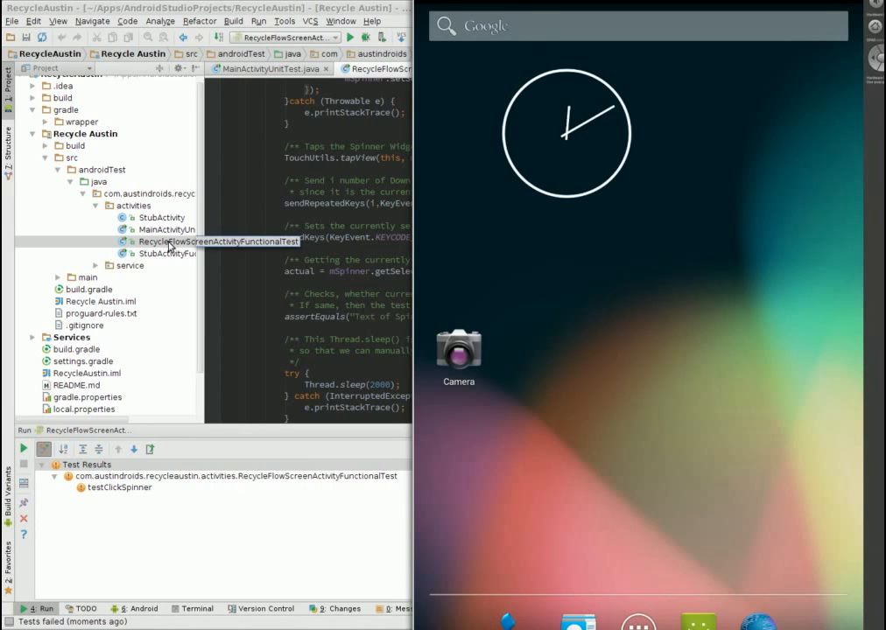
Step: Run the functional test once more on the Nexus7KitKat emulator after the failed rerun
{"action": "right_click", "coordinate": [217, 242]}
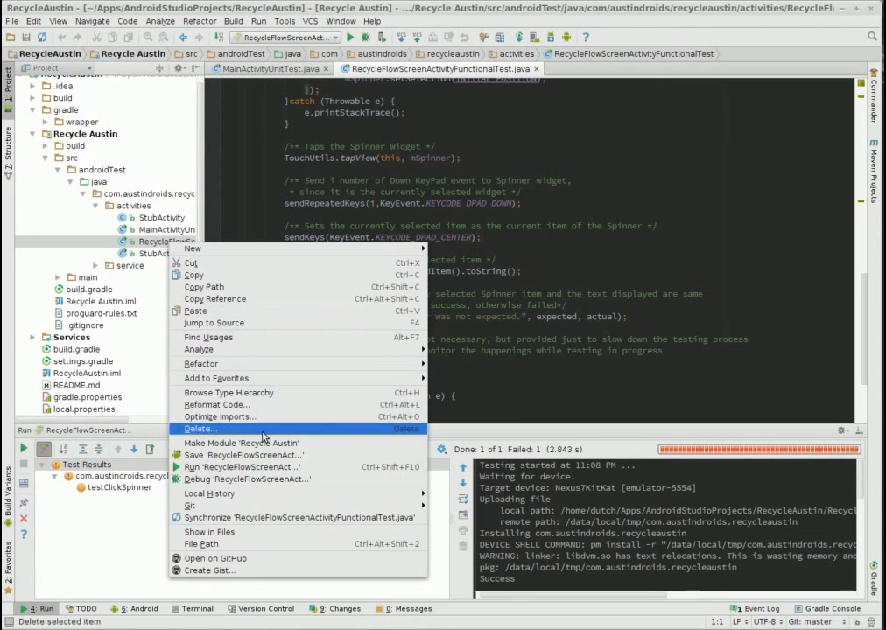
{"action": "mouse_move", "coordinate": [245, 466]}
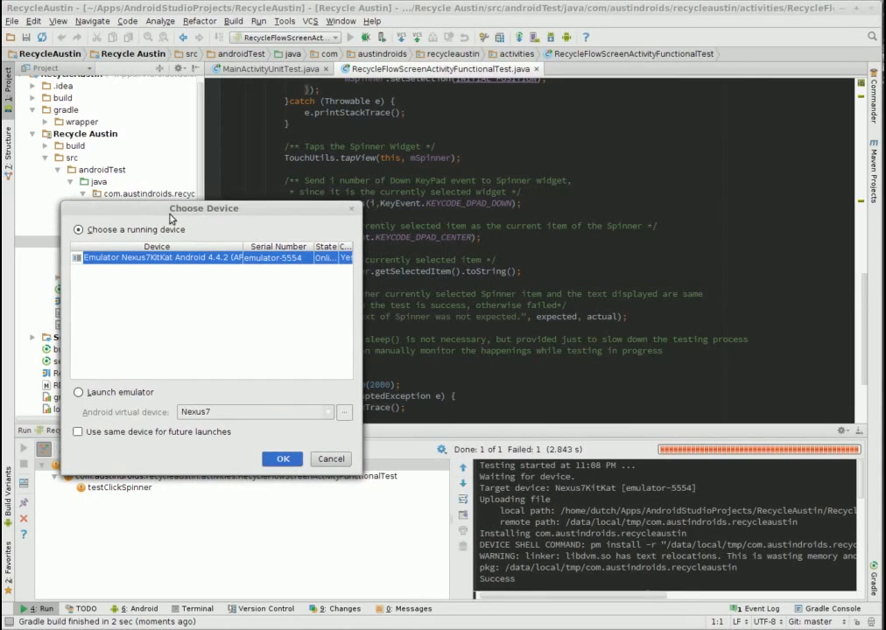
{"action": "left_click", "coordinate": [282, 458]}
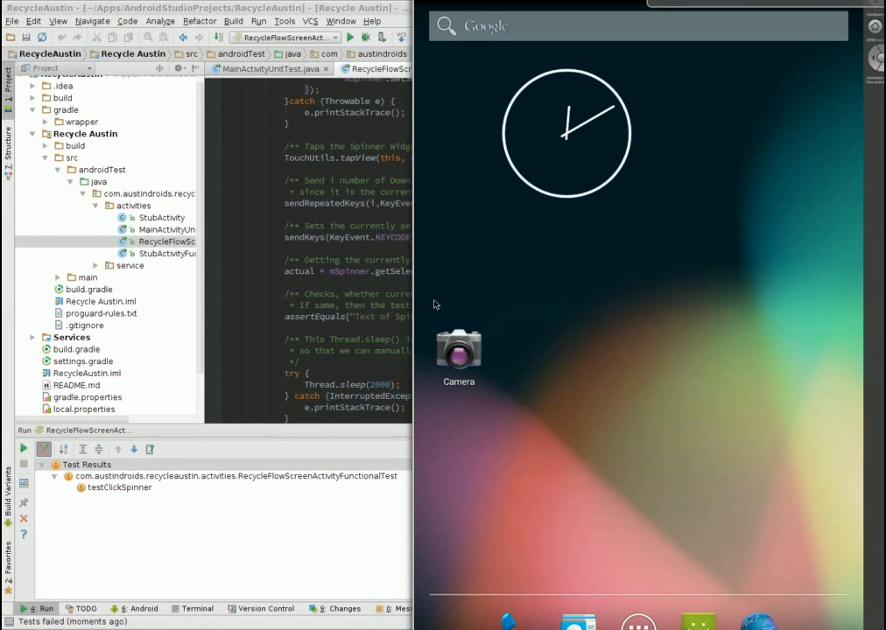
{"action": "mouse_move", "coordinate": [575, 534]}
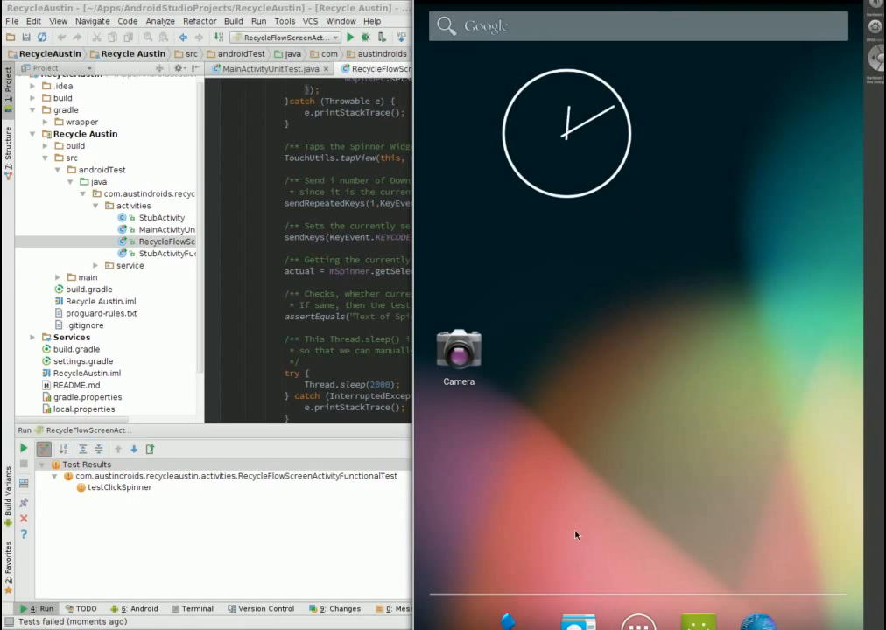
{"action": "mouse_move", "coordinate": [358, 539]}
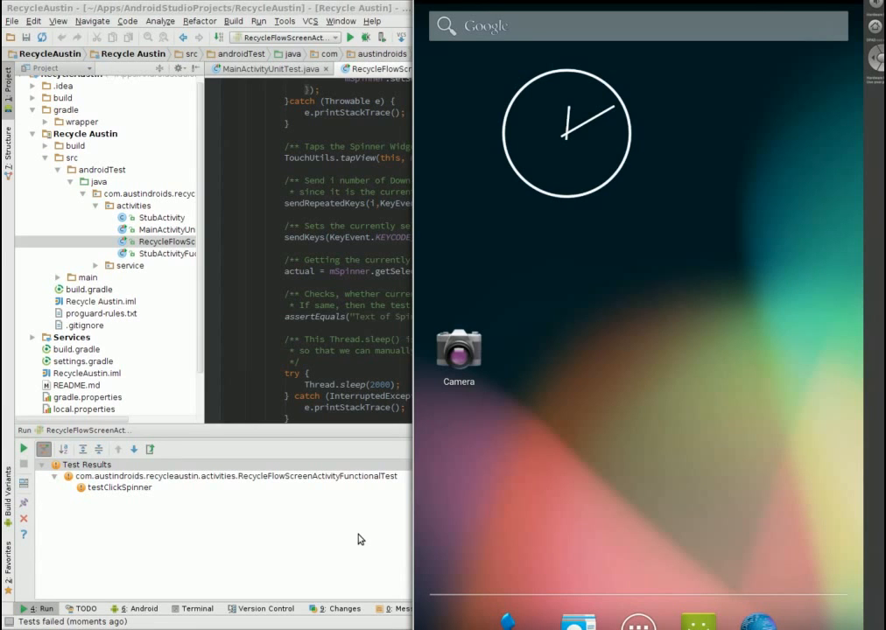
{"action": "mouse_move", "coordinate": [331, 437]}
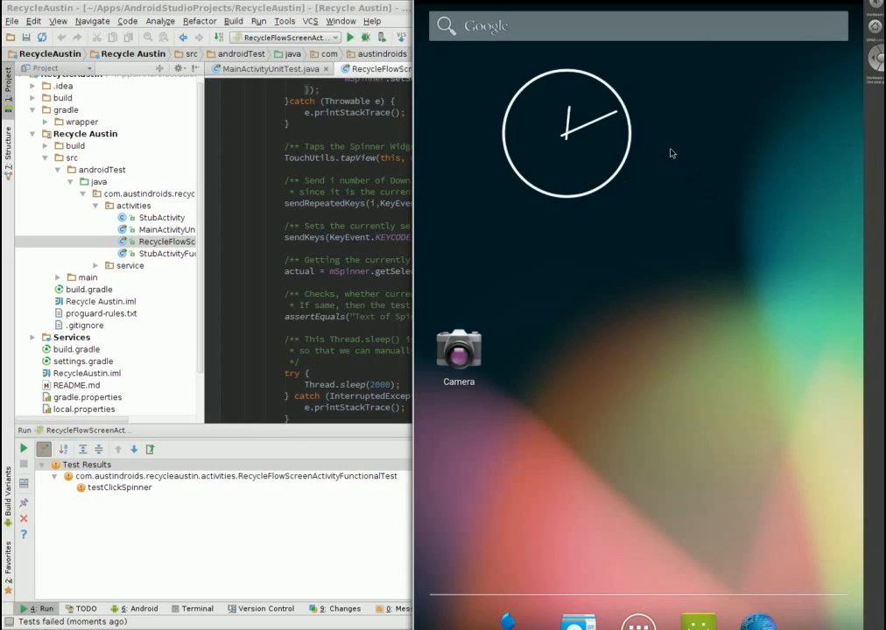
{"action": "mouse_move", "coordinate": [418, 465]}
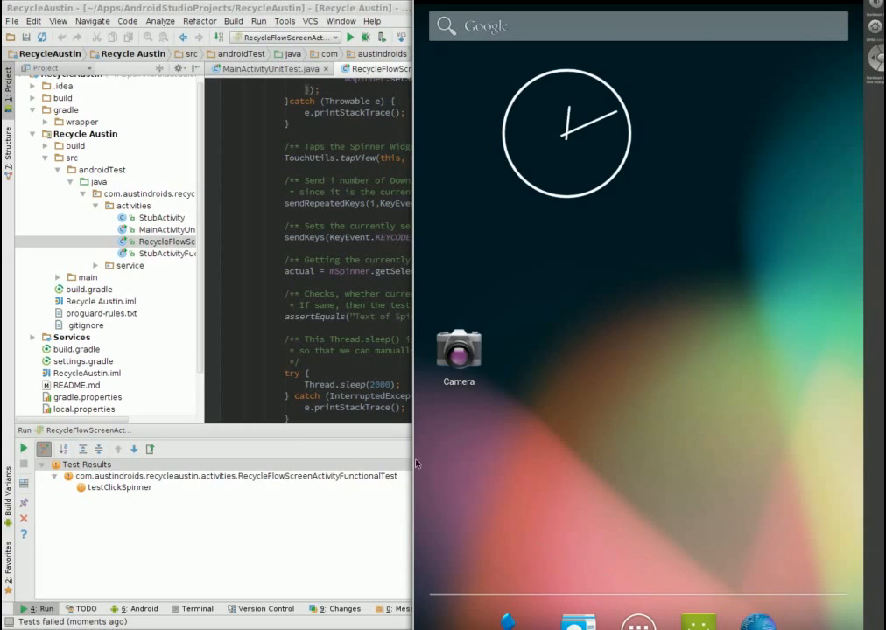